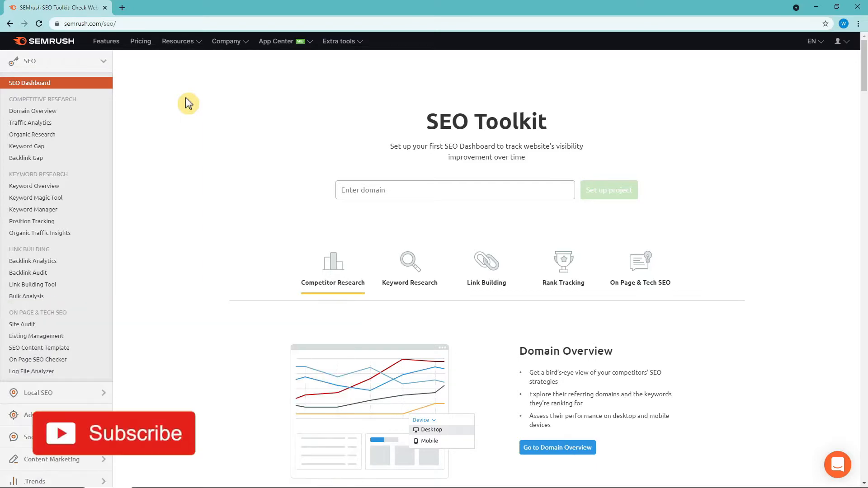
Step: Leave the Semrush SEO Toolkit page and bring up google.com with its address selected
left_click(113, 434)
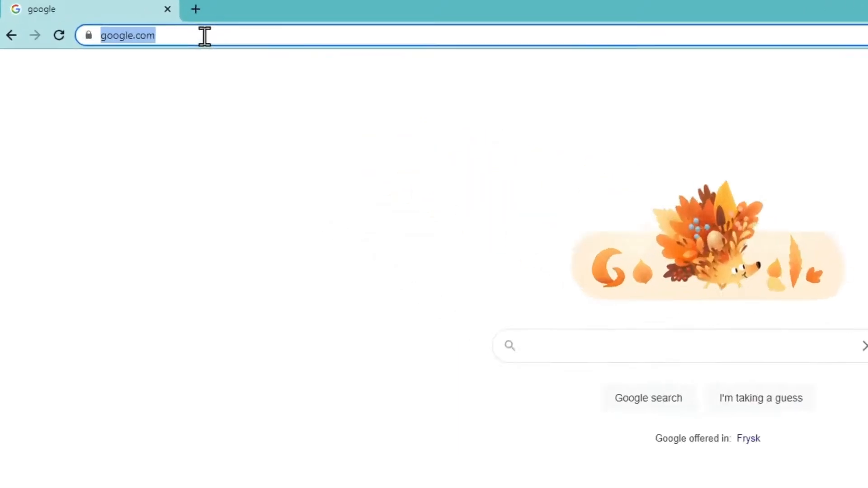
Step: Visit websitelearninglab.com/semrush and start the Pro plan free trial sign-up form
type("http://websitelearninglab.com/semrush")
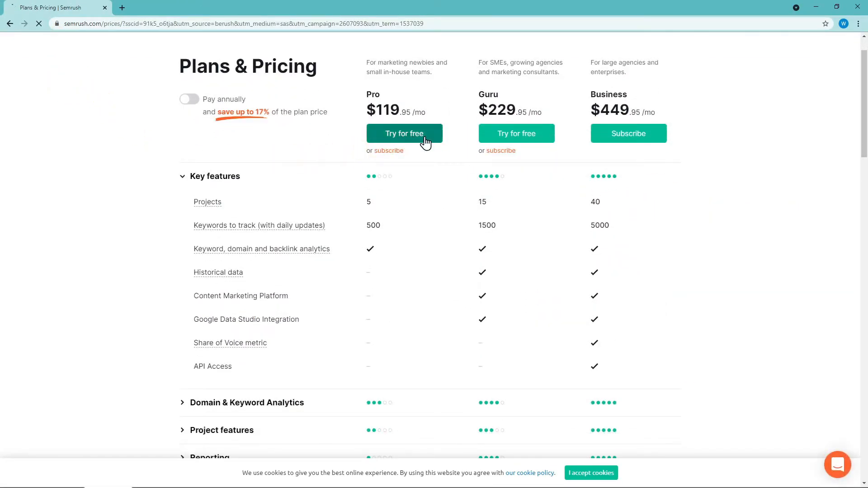
left_click(404, 134)
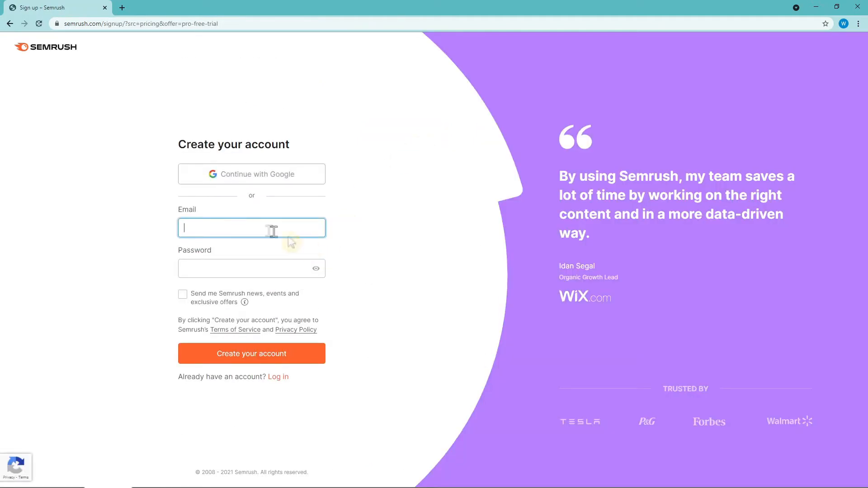
left_click(251, 268)
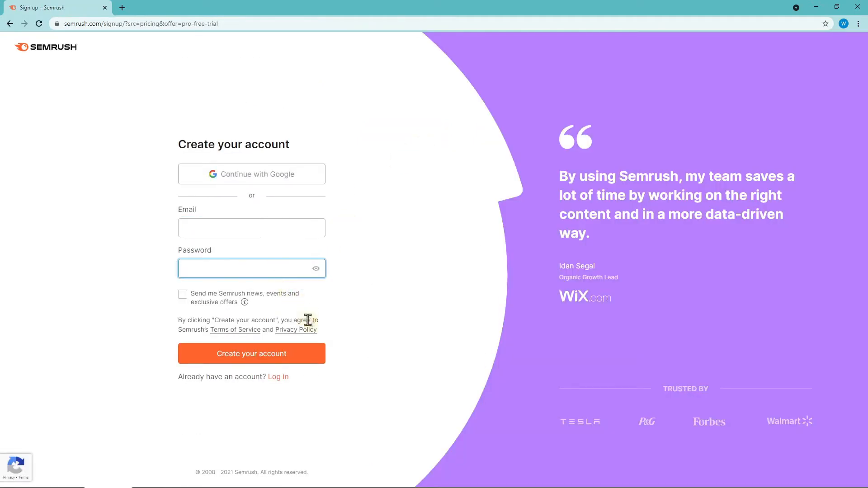
mouse_move(299, 359)
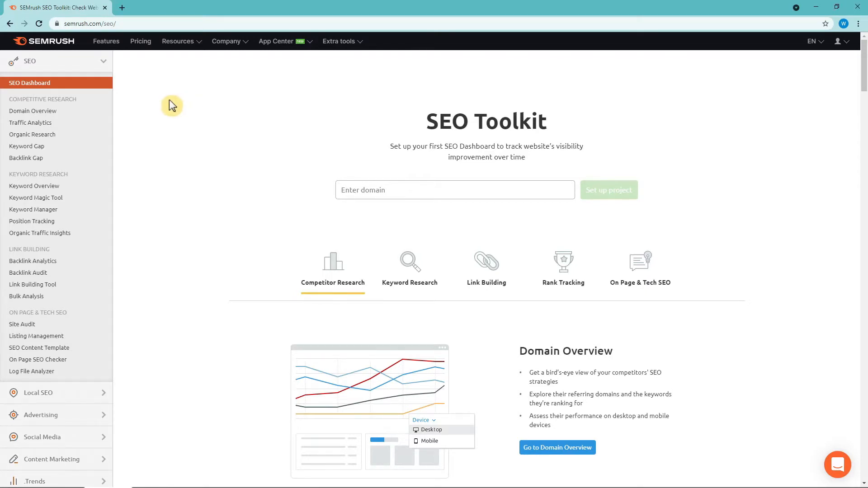
mouse_move(83, 177)
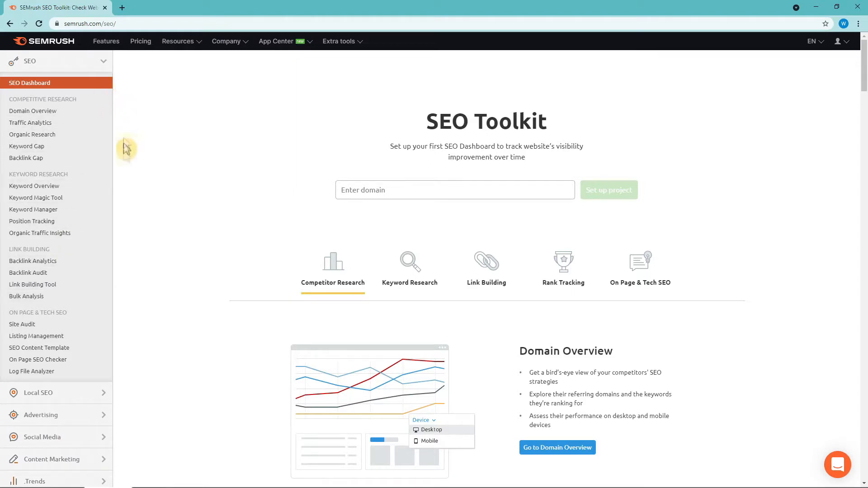
mouse_move(129, 187)
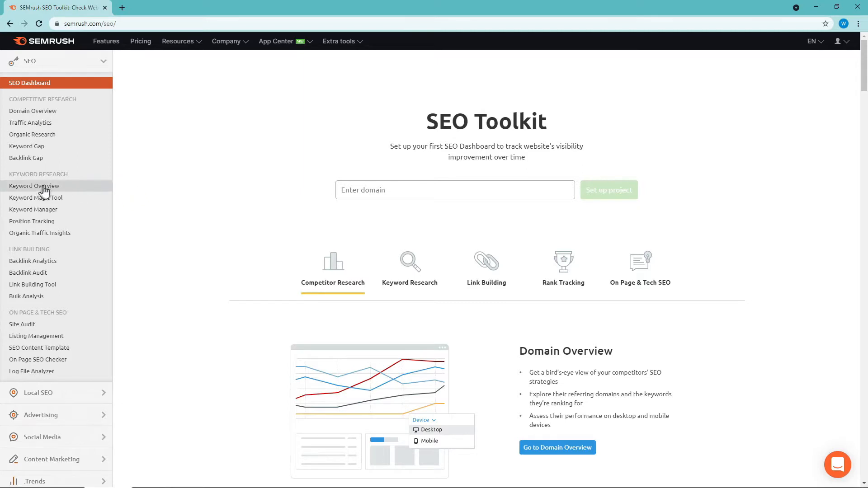
Step: Bulk-analyze the 52 luxury watch keywords in Keyword Overview for the United States
left_click(34, 185)
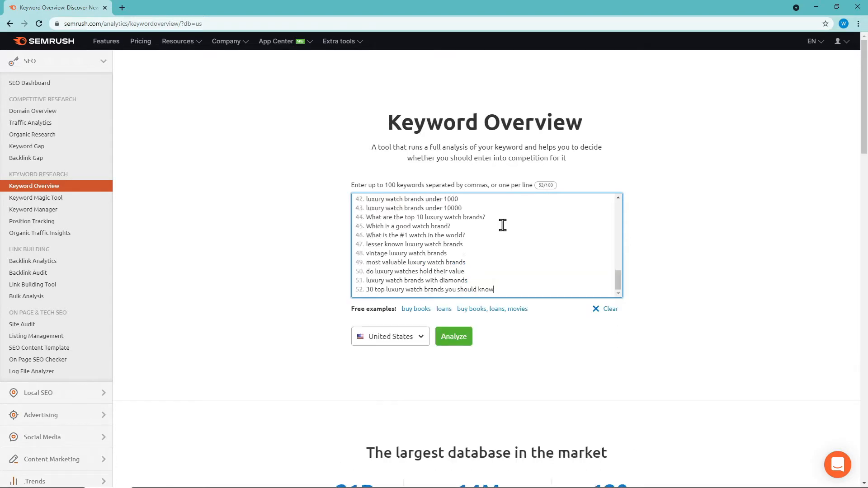
mouse_move(402, 343)
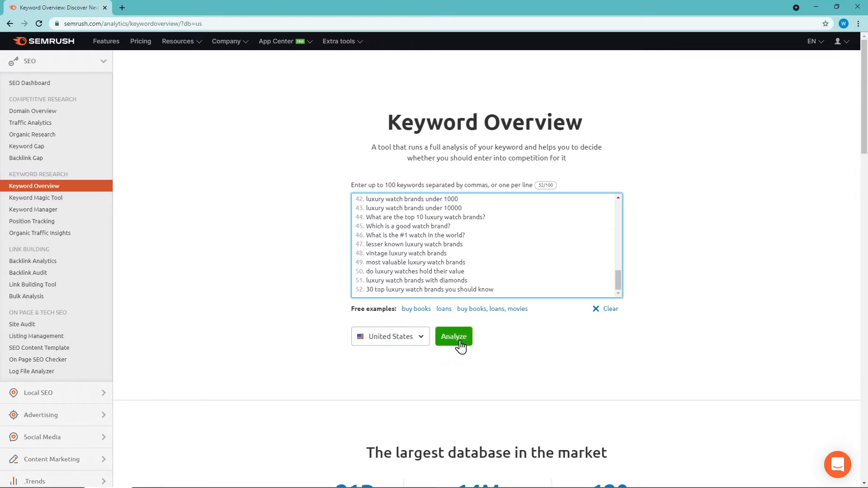
left_click(452, 336)
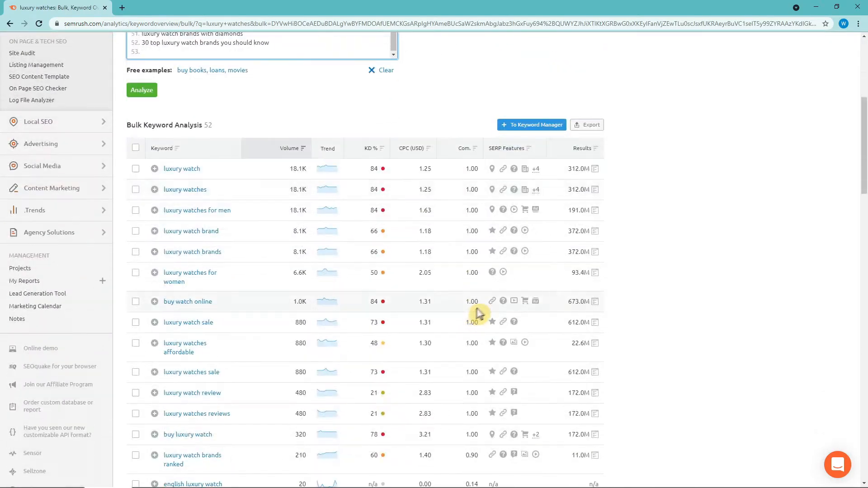
Step: Sort the bulk analysis by Results, largest first, putting 'buy watch online' (673.0M) on top
scroll("down", 3)
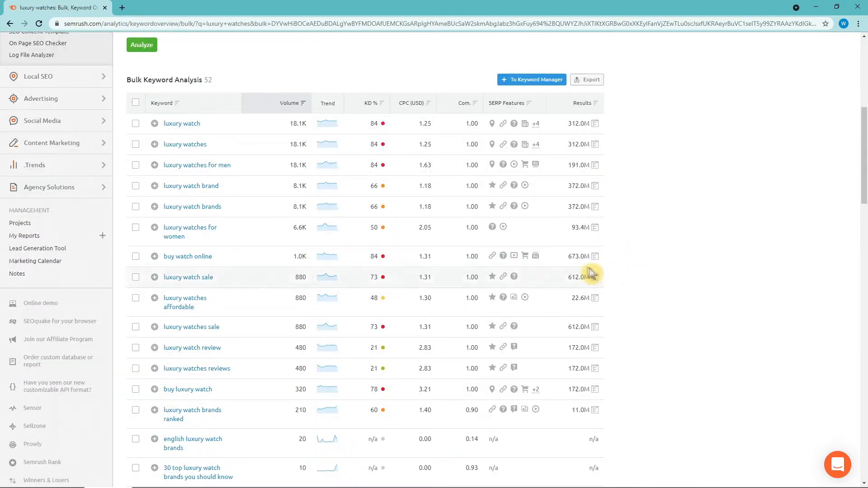
mouse_move(213, 114)
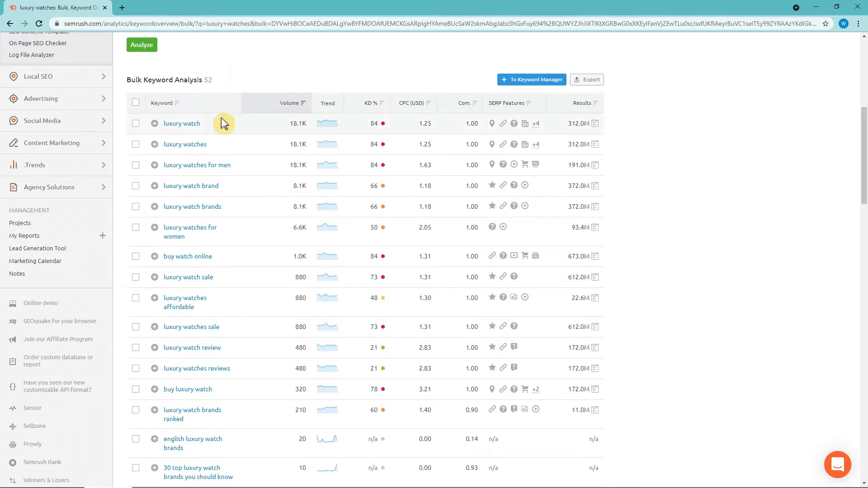
mouse_move(281, 142)
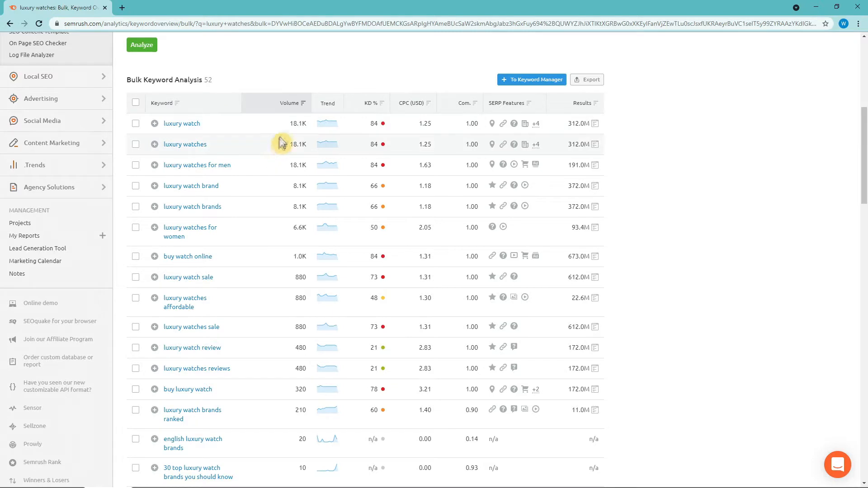
mouse_move(295, 105)
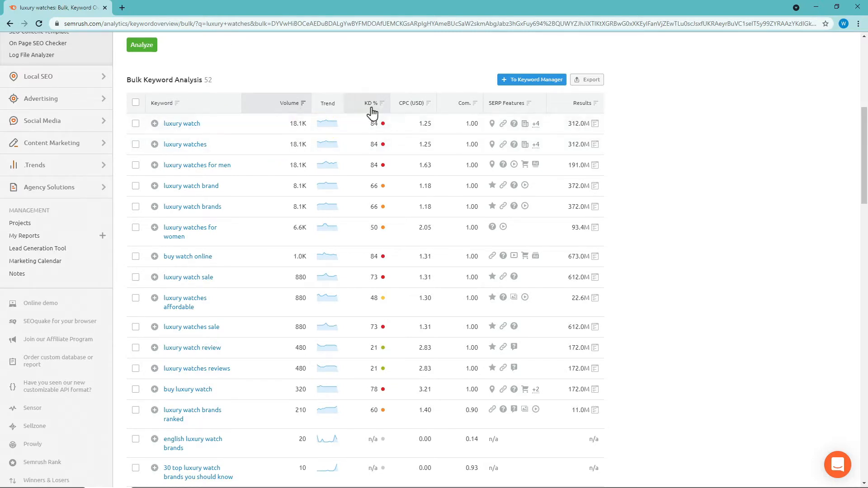
mouse_move(371, 103)
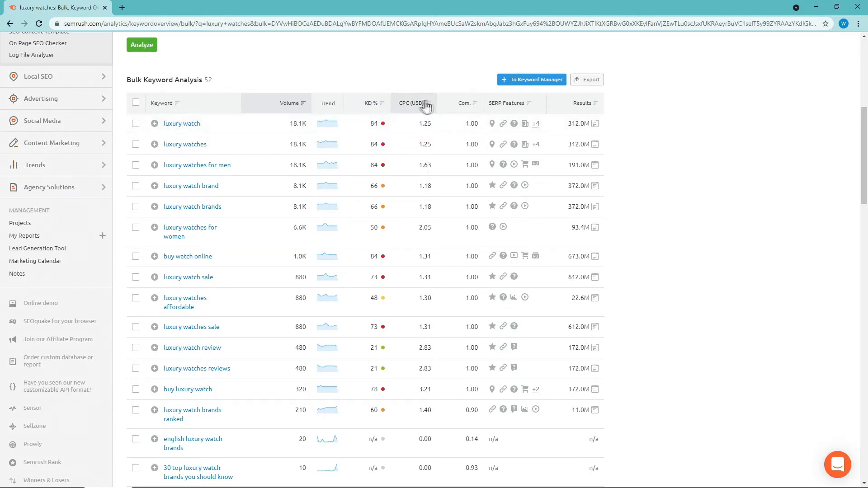
mouse_move(412, 103)
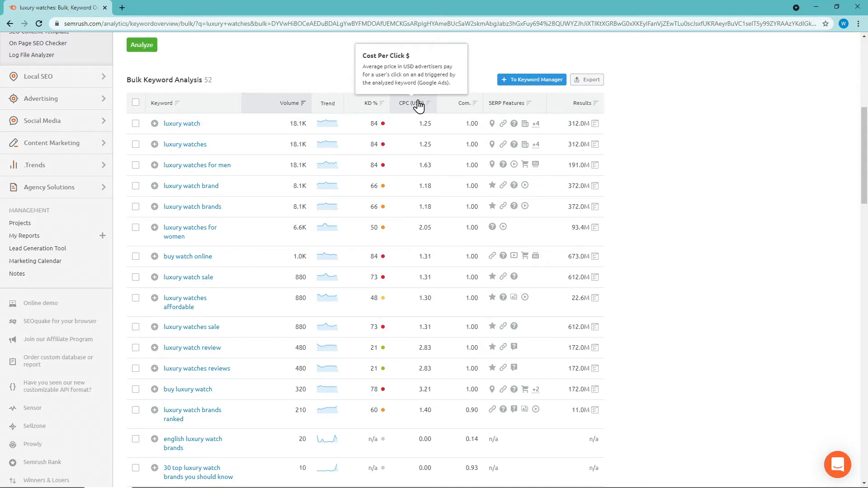
mouse_move(462, 105)
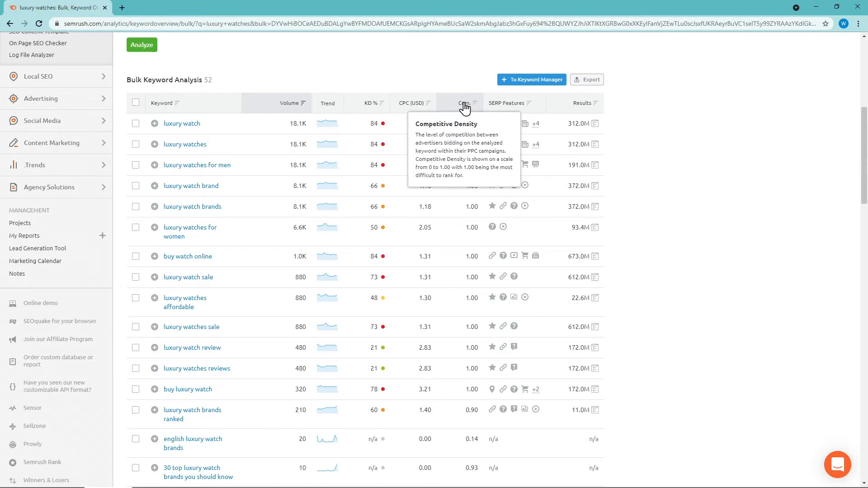
mouse_move(581, 103)
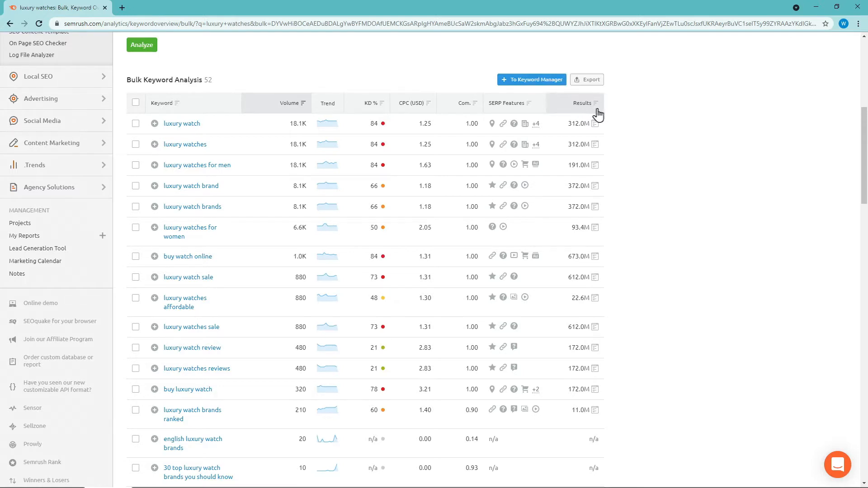
left_click(597, 103)
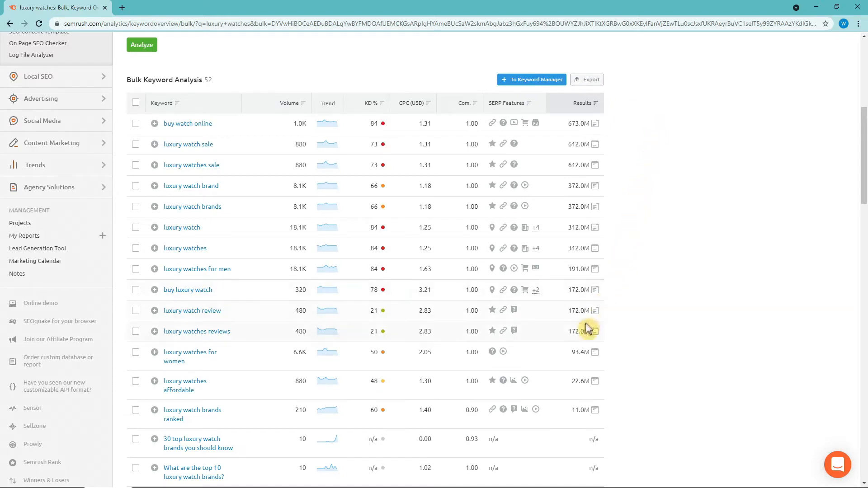
mouse_move(256, 291)
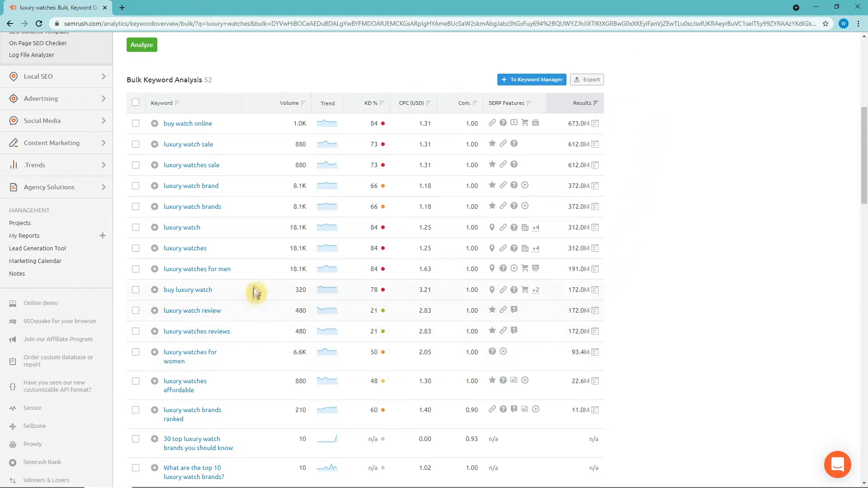
mouse_move(298, 182)
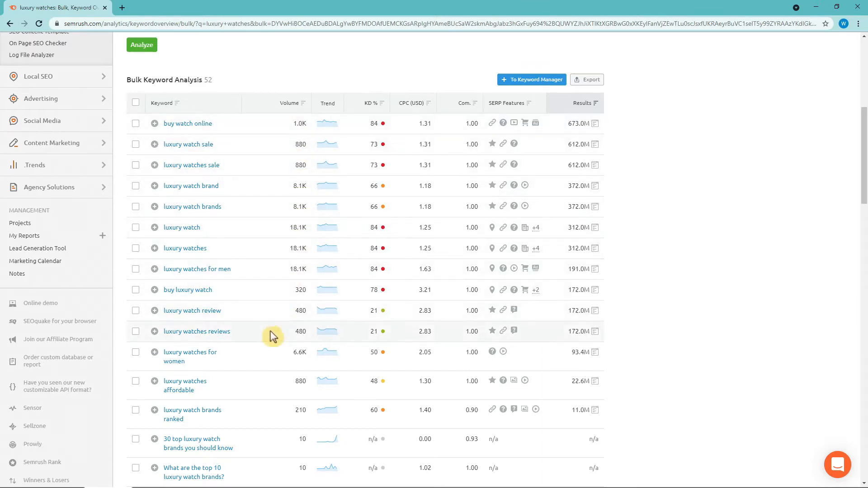
mouse_move(399, 138)
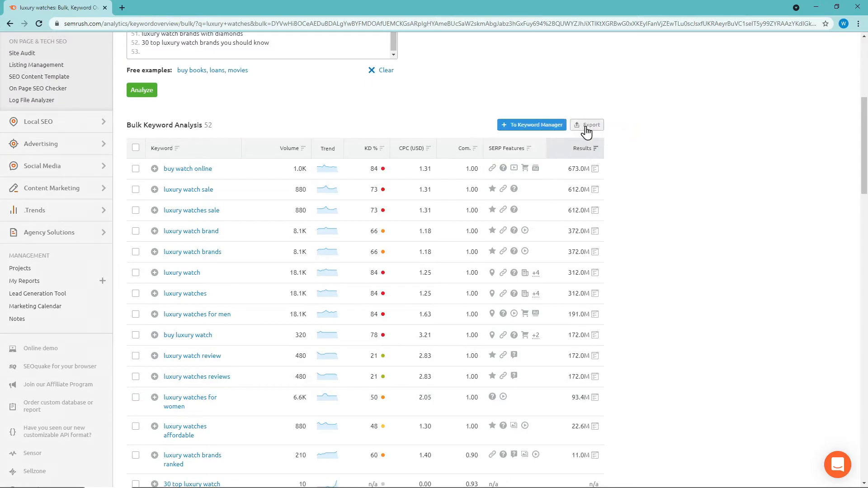
Step: Preview the export options, then sort keywords by KD %, with 84% keywords leading
left_click(587, 125)
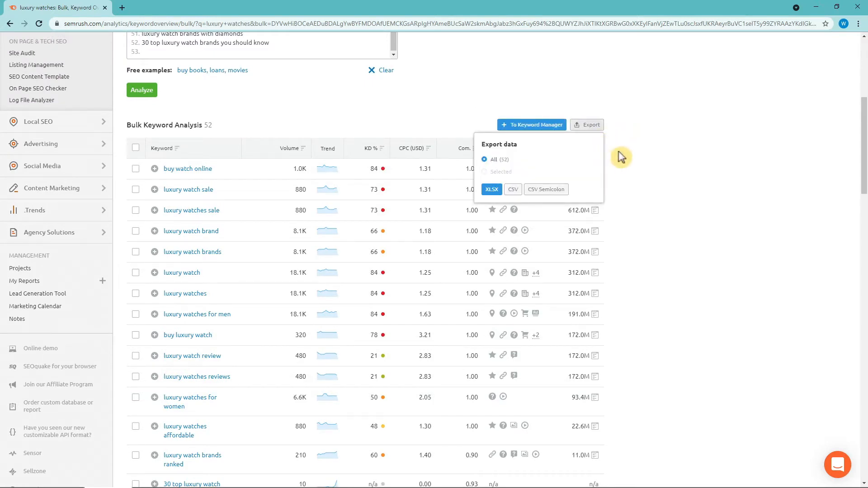
left_click(607, 160)
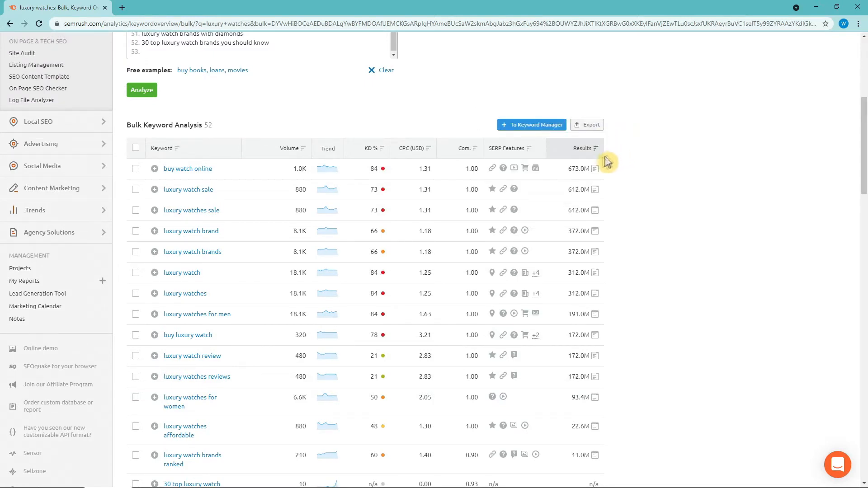
left_click(365, 148)
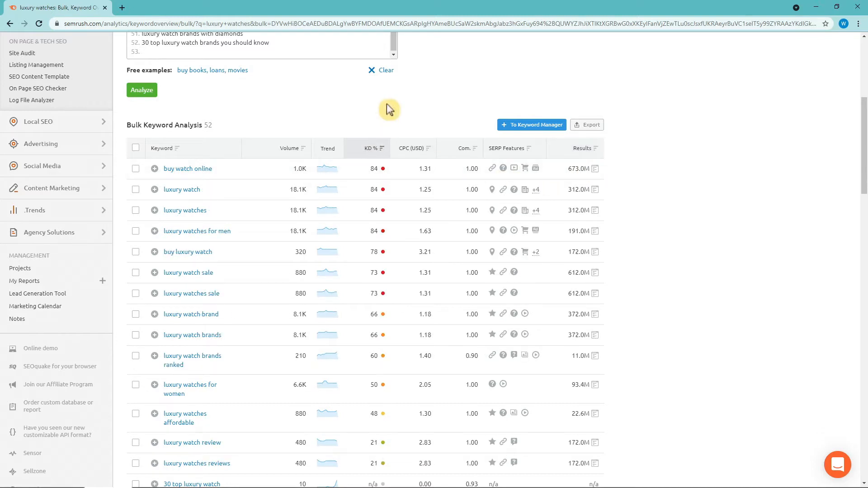
mouse_move(297, 120)
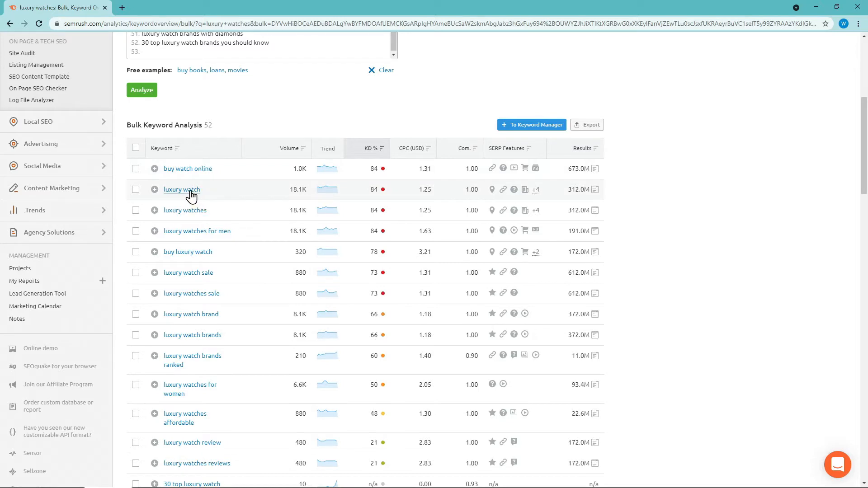
left_click(180, 189)
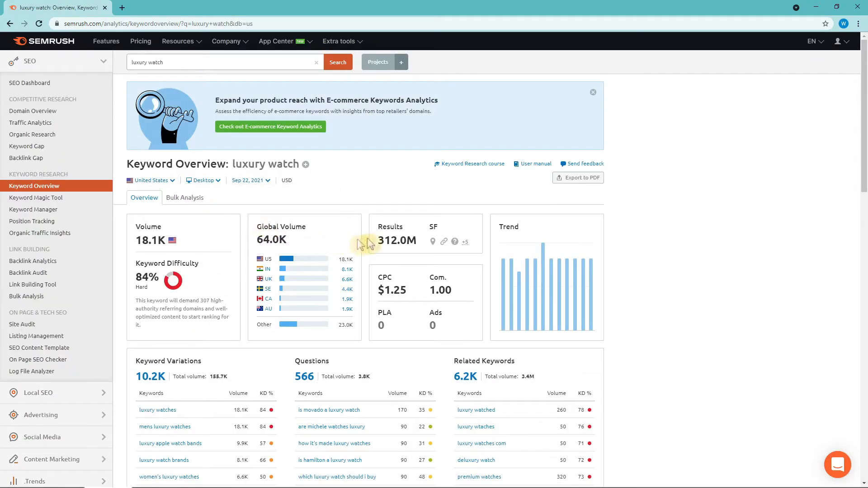
scroll("down", 3)
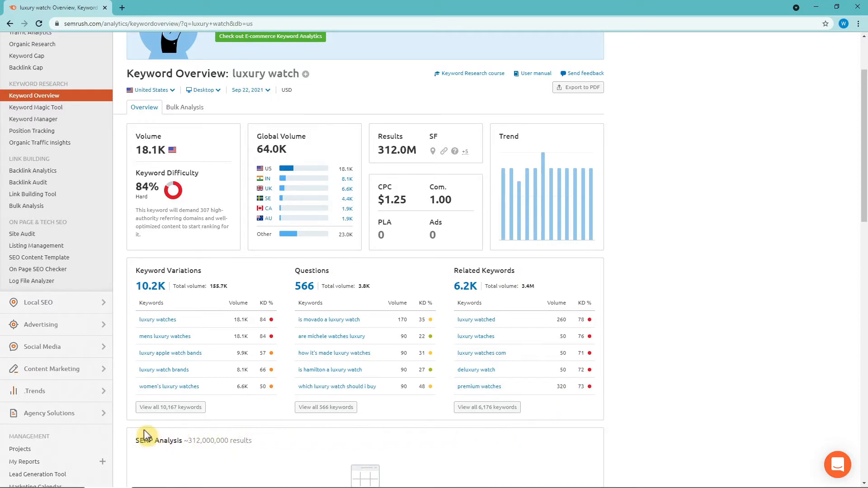
mouse_move(452, 439)
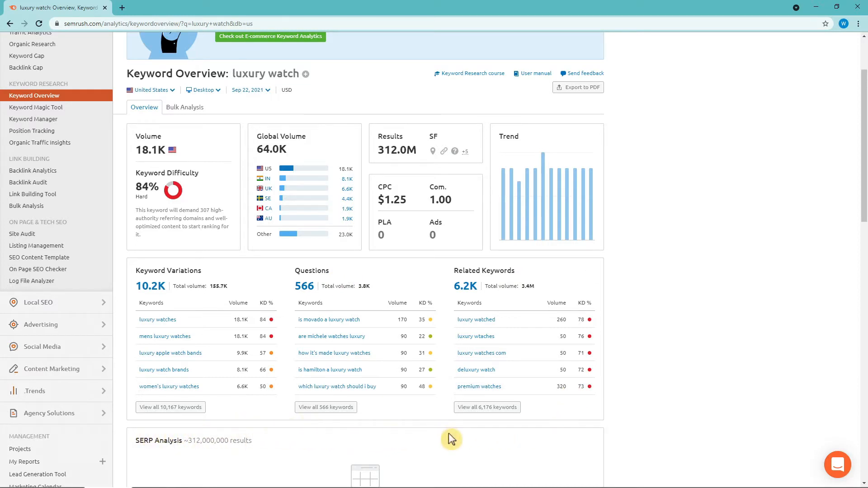
mouse_move(489, 438)
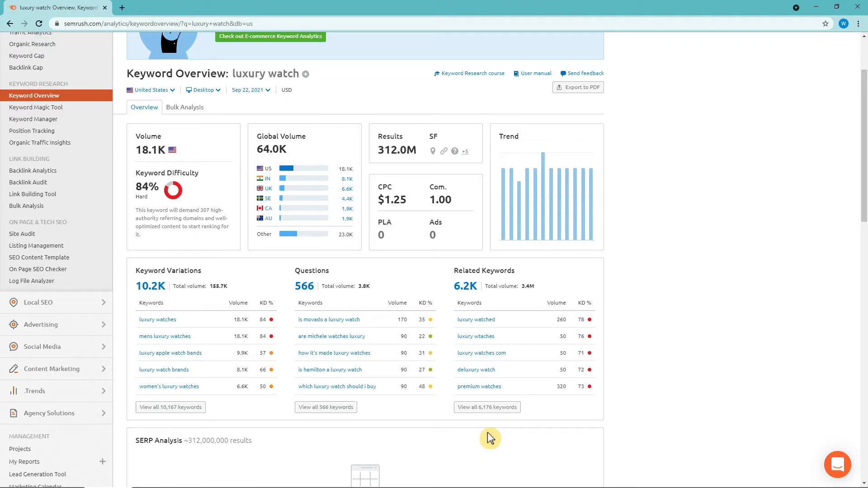
mouse_move(230, 314)
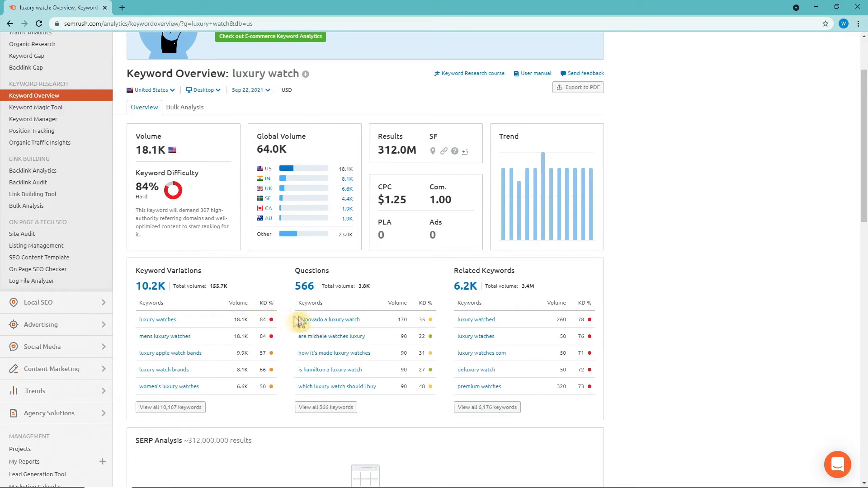
mouse_move(591, 313)
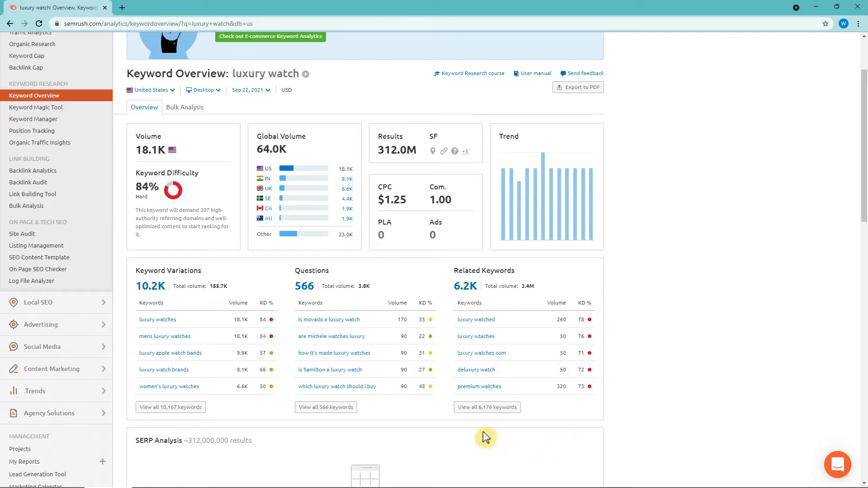
mouse_move(382, 422)
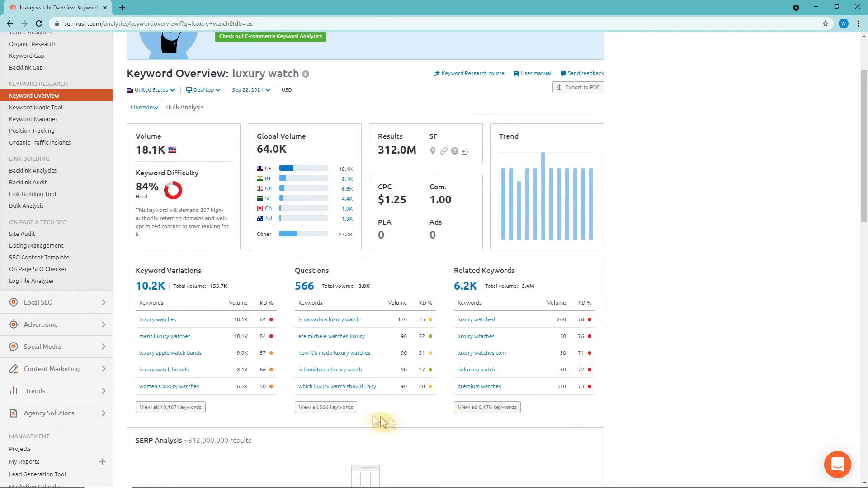
left_click(170, 407)
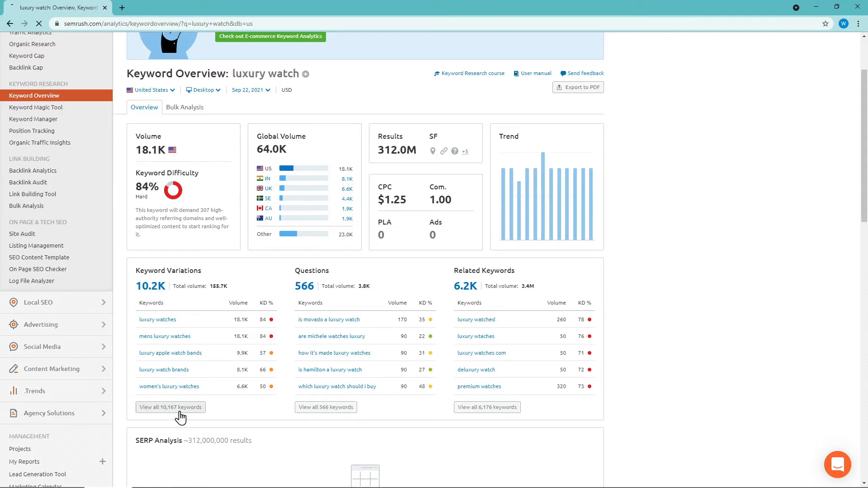
Step: Open all 10,167 'luxury watch' variations in Keyword Magic Tool, led by 'luxury watches' (18,100)
left_click(170, 406)
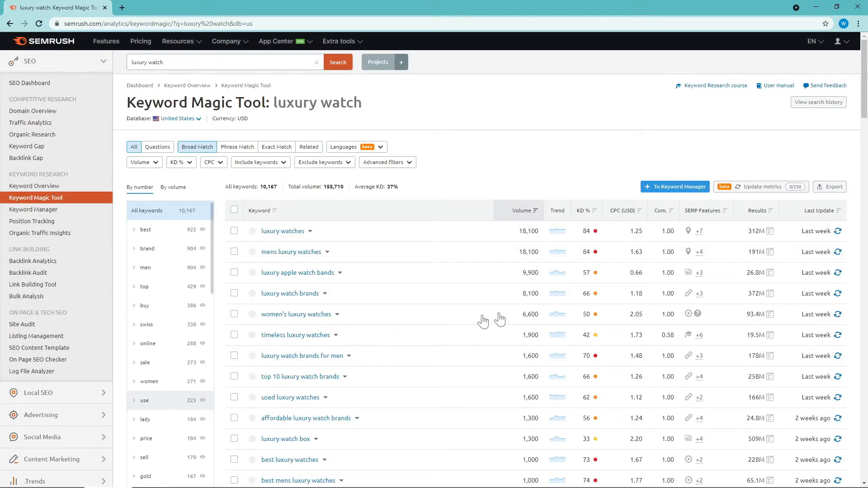
scroll("down", 3)
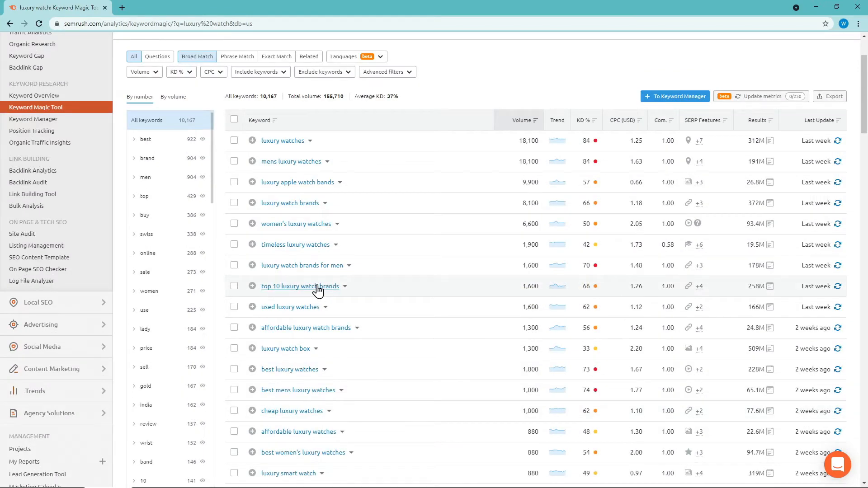
Step: Open 'top 10 luxury watch brands' (1.6K volume, 66% KD) and scroll to its SERP Analysis
left_click(298, 286)
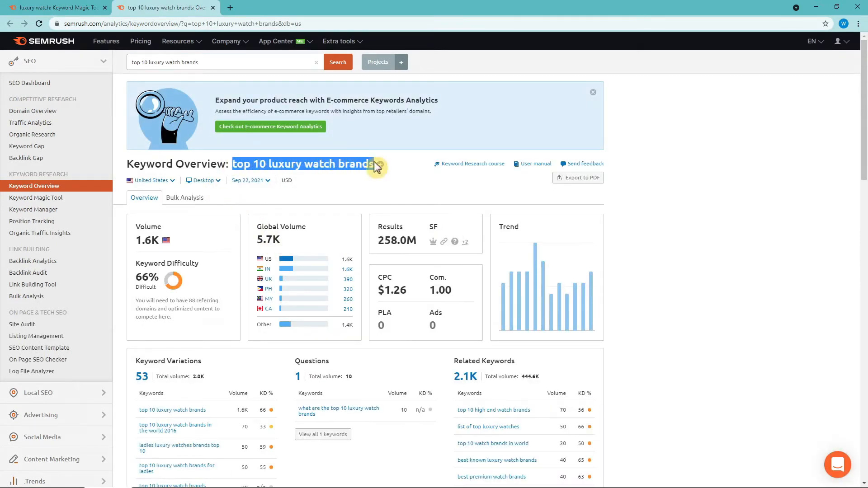
scroll("down", 3)
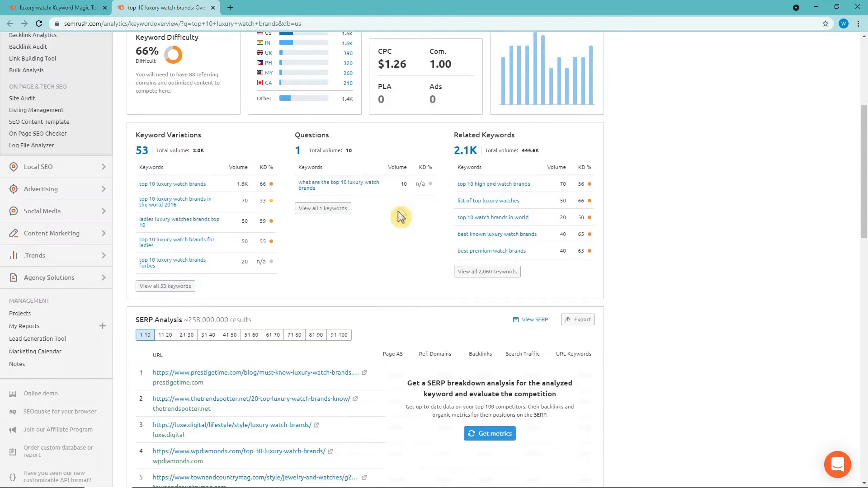
mouse_move(348, 277)
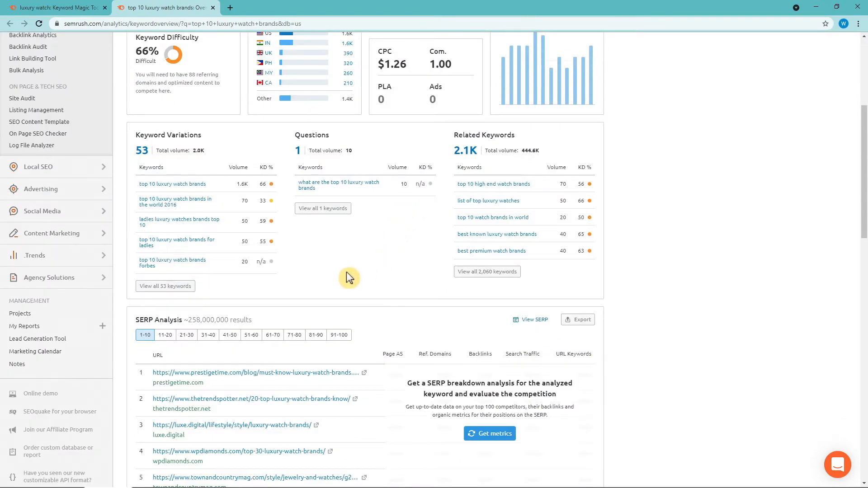
scroll("down", 3)
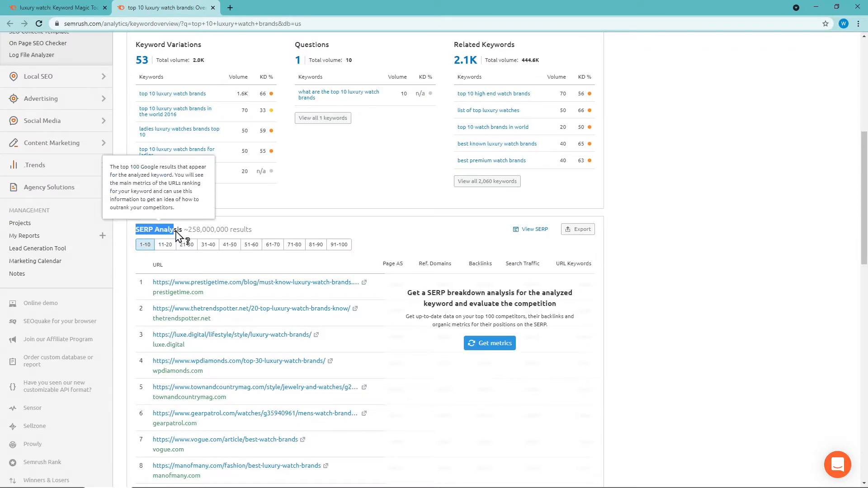
mouse_move(392, 288)
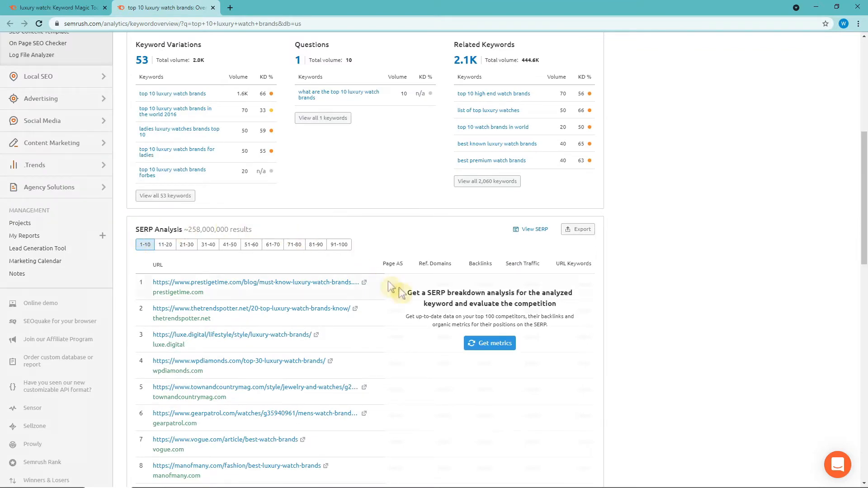
scroll("down", 3)
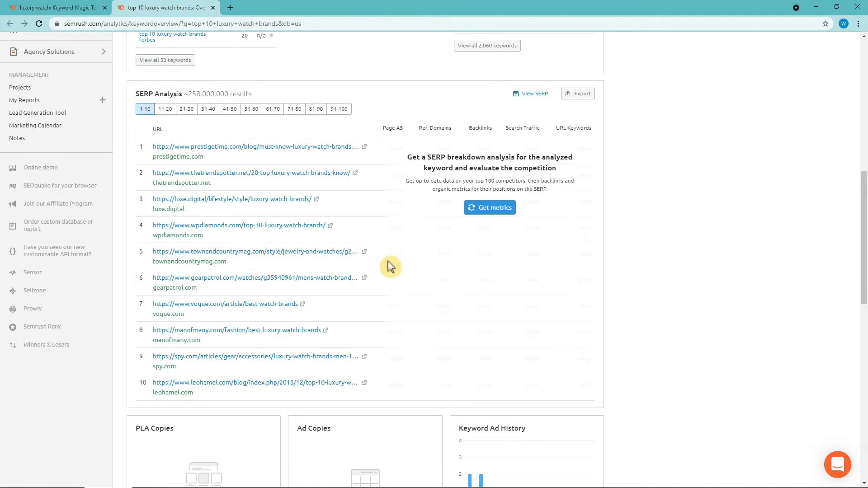
mouse_move(350, 153)
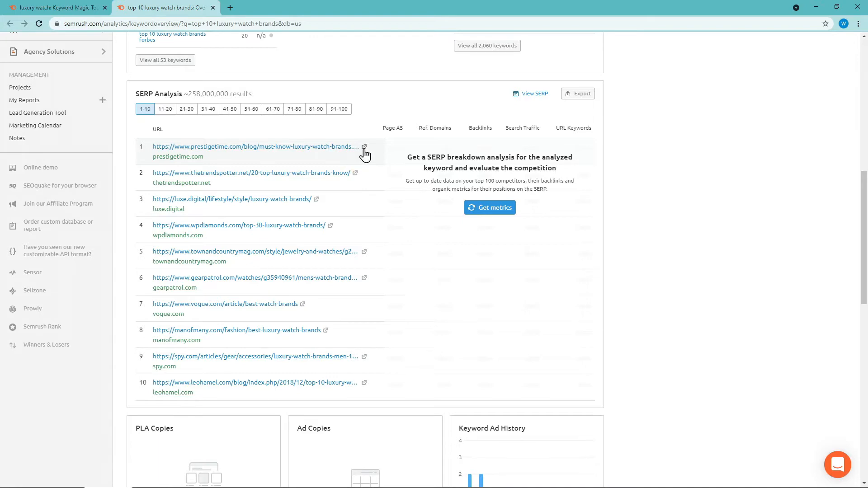
Step: Open and skim the first-ranking Prestige Time article, then return to the Semrush SERP list
left_click(365, 147)
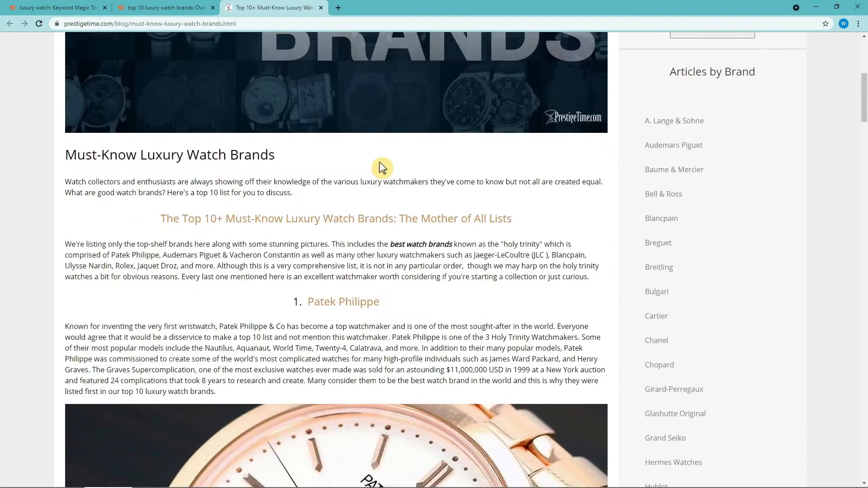
scroll("down", 3)
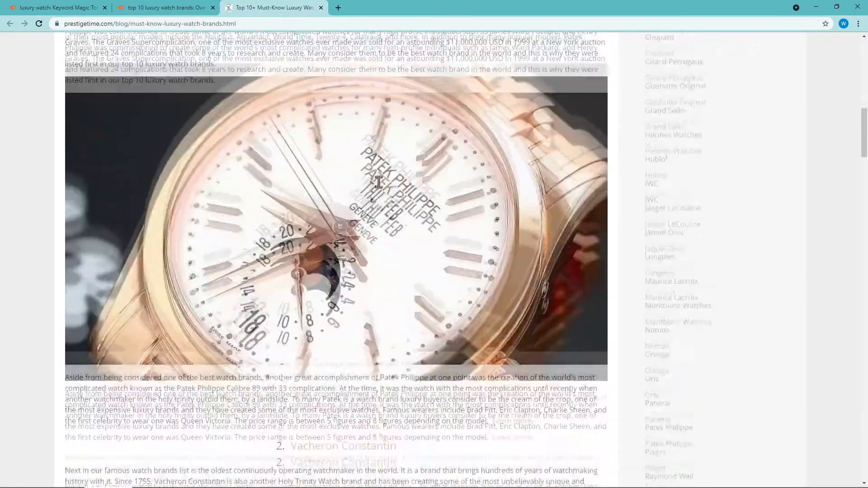
scroll("down", 3)
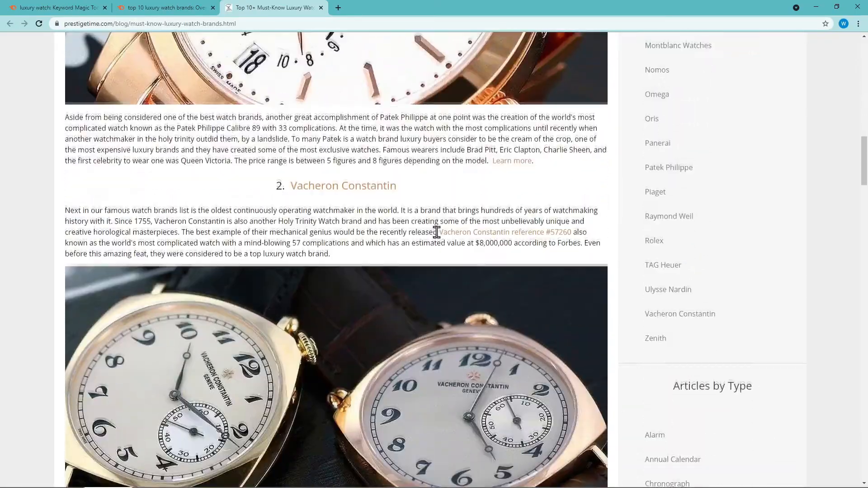
scroll("down", 3)
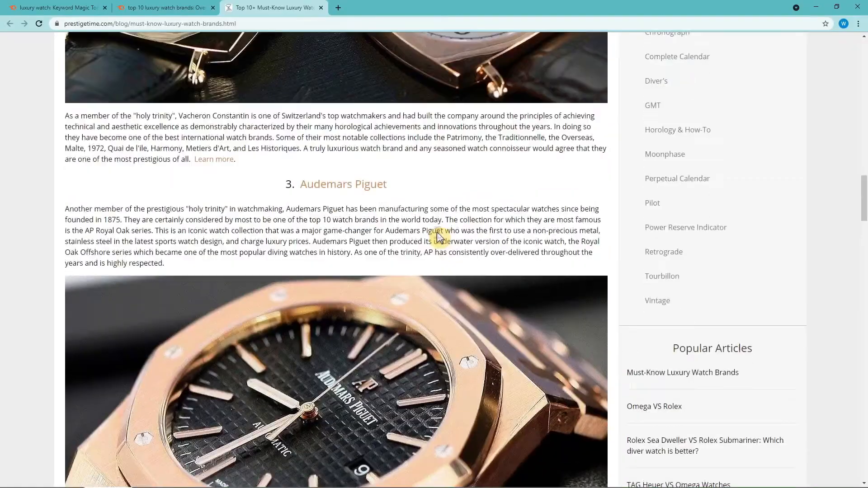
scroll("down", 3)
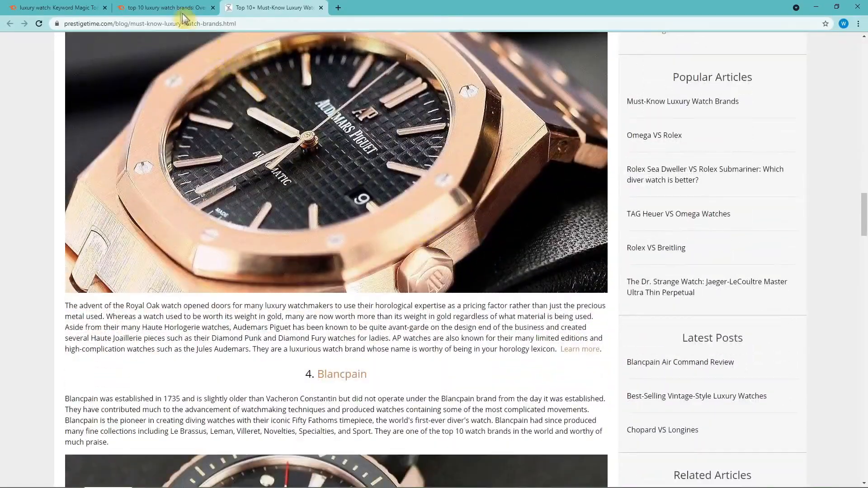
left_click(161, 8)
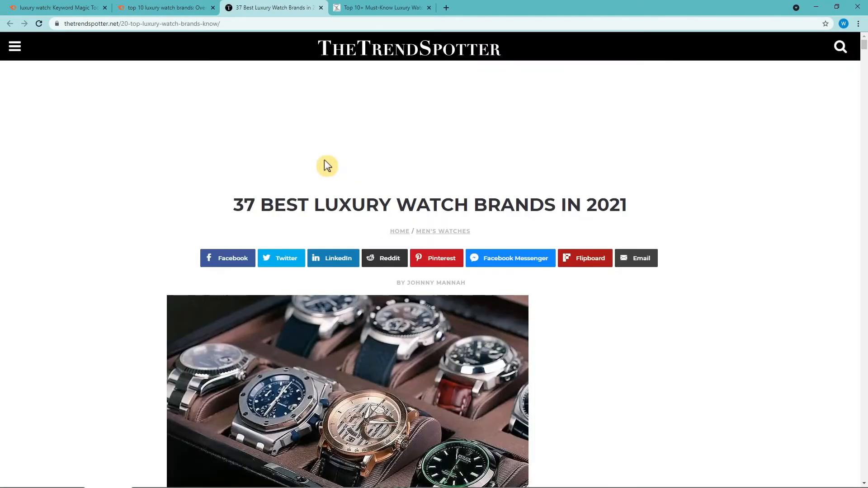
scroll("down", 3)
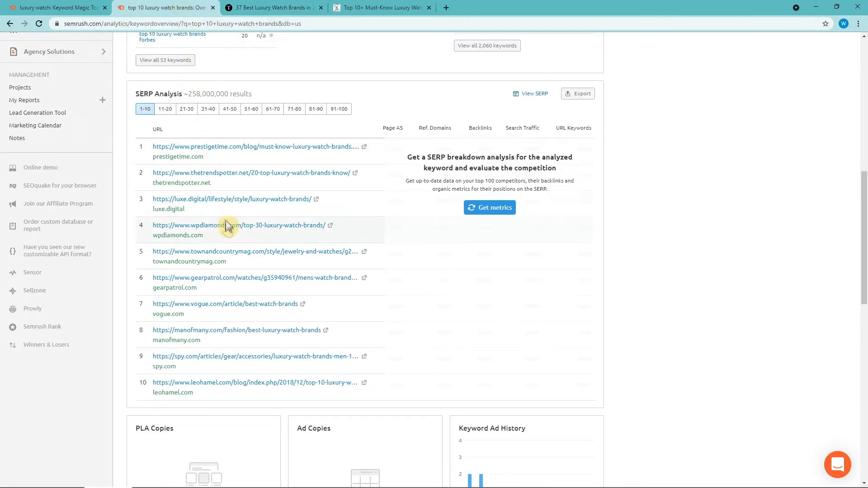
mouse_move(304, 323)
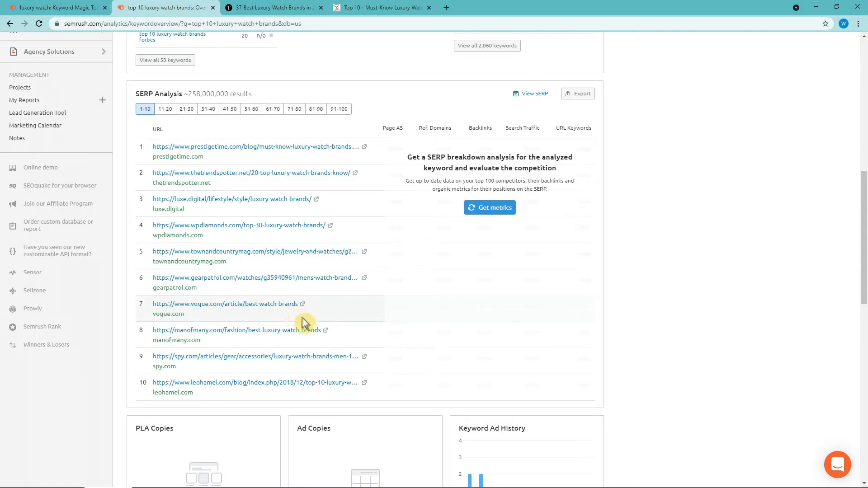
Step: Skim Man of Many's '31 Best Luxury Watch Brands' after dismissing its privacy notice, then return
left_click(235, 330)
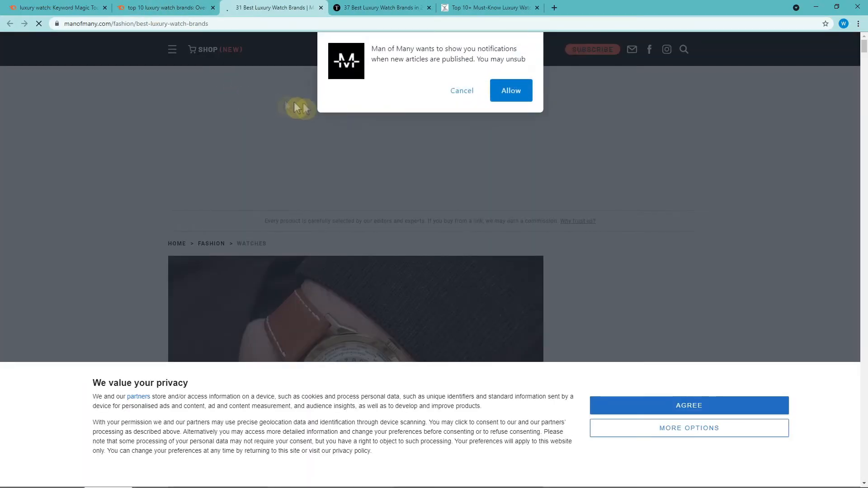
scroll("down", 3)
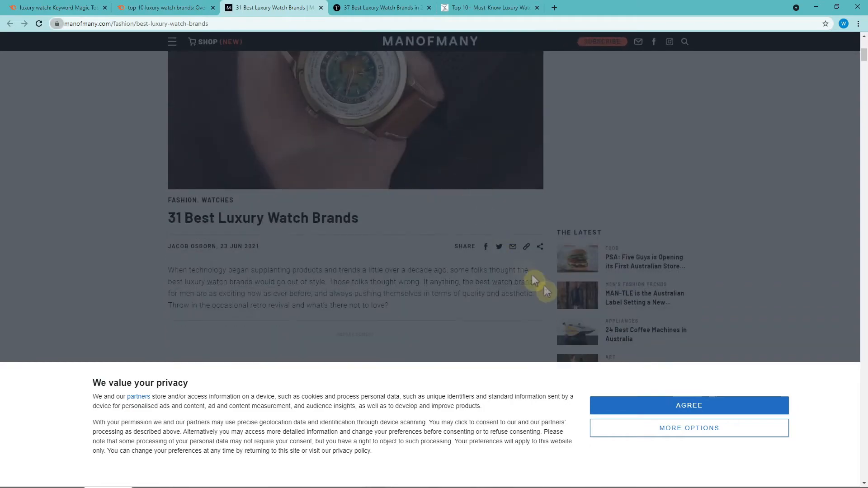
left_click(688, 405)
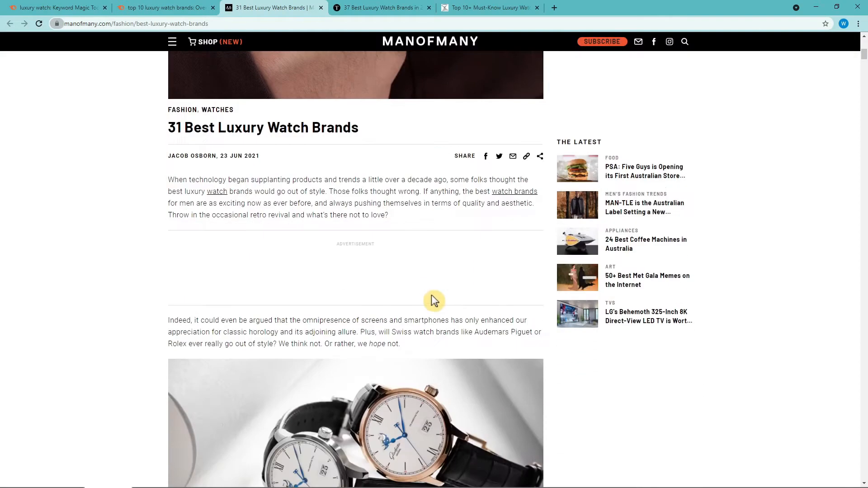
scroll("down", 3)
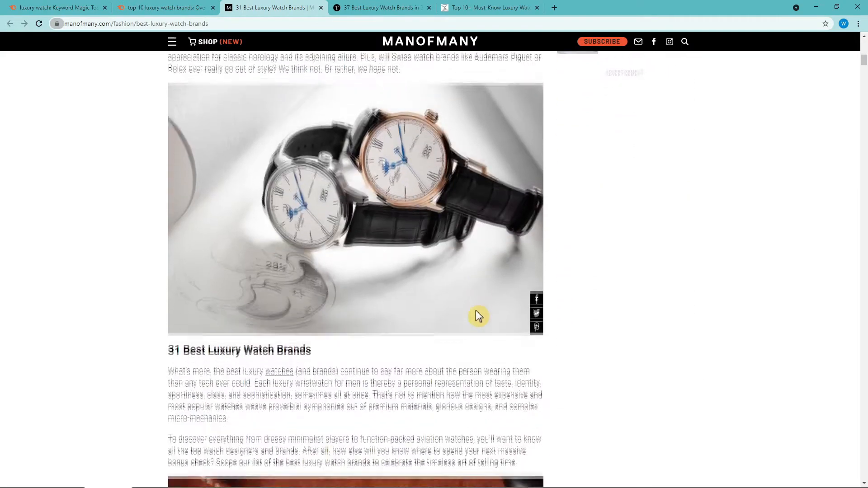
scroll("down", 3)
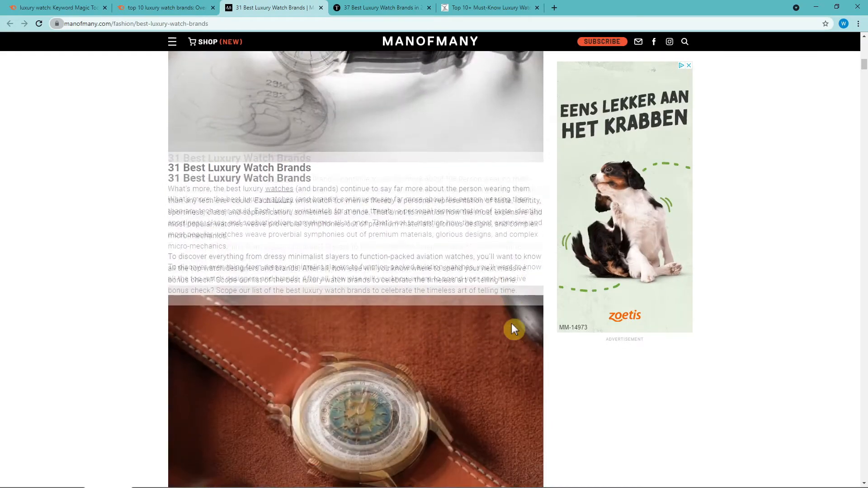
scroll("down", 3)
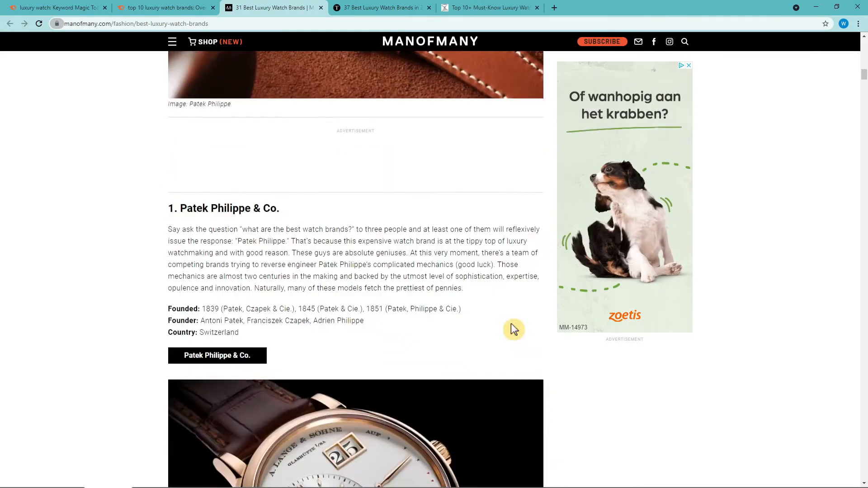
scroll("down", 3)
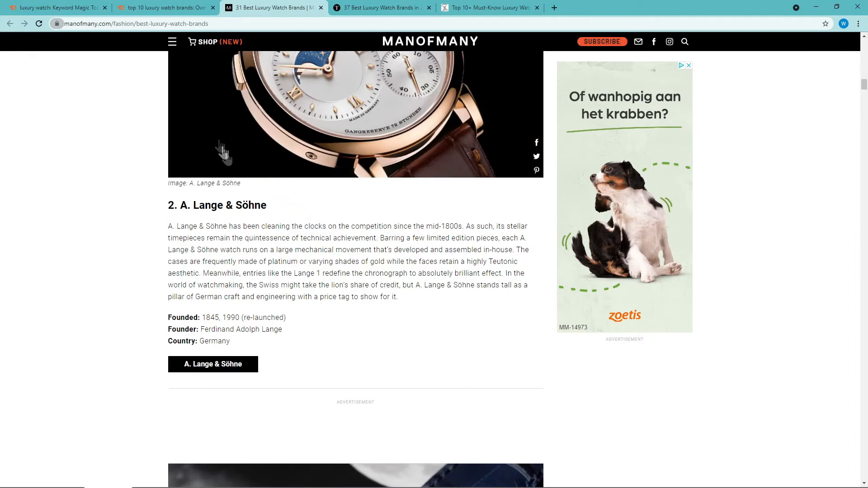
left_click(163, 8)
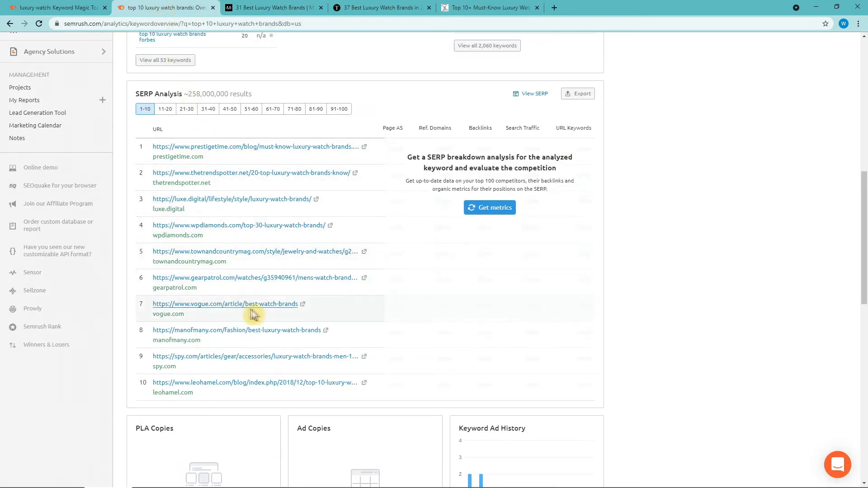
Step: Open Vogue's best watch brands article in a new tab and return to Semrush's SERP list
left_click(225, 303)
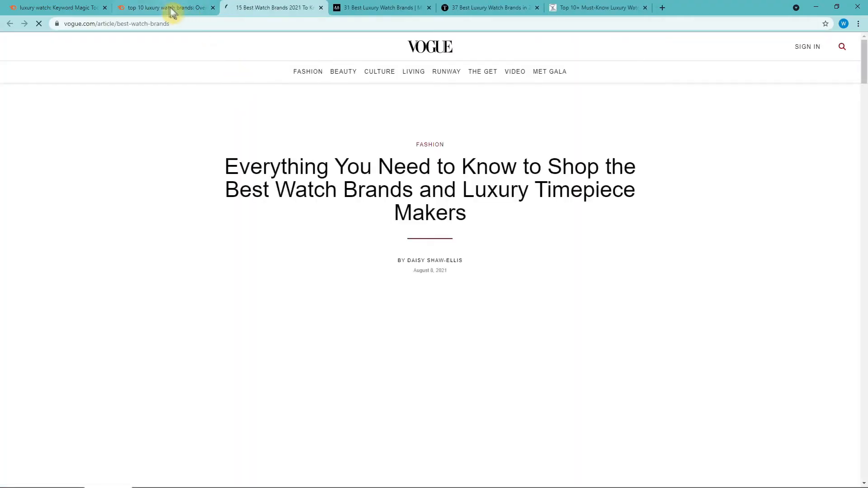
left_click(165, 7)
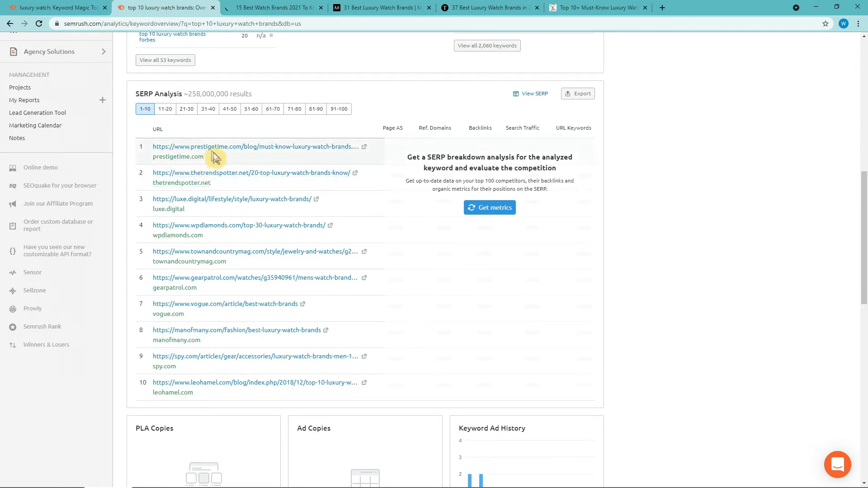
left_click(252, 173)
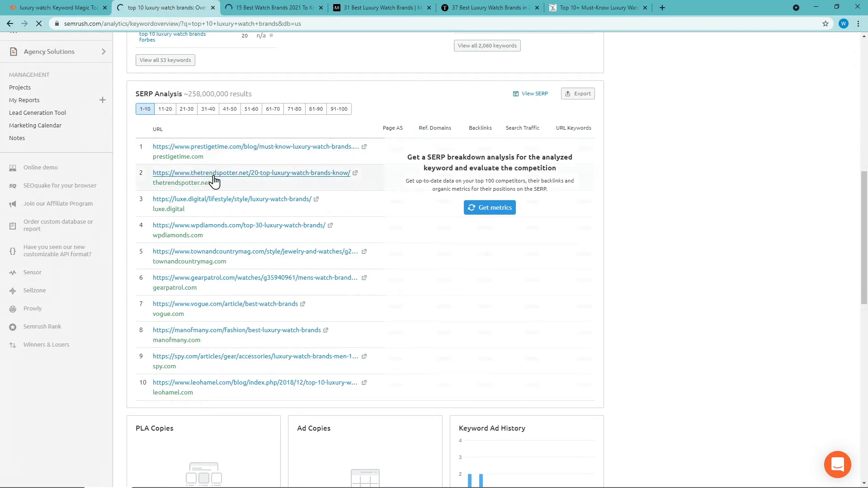
Step: Open Organic Research for the thetrendspotter.net watch brands article and view its top organic keywords
left_click(252, 173)
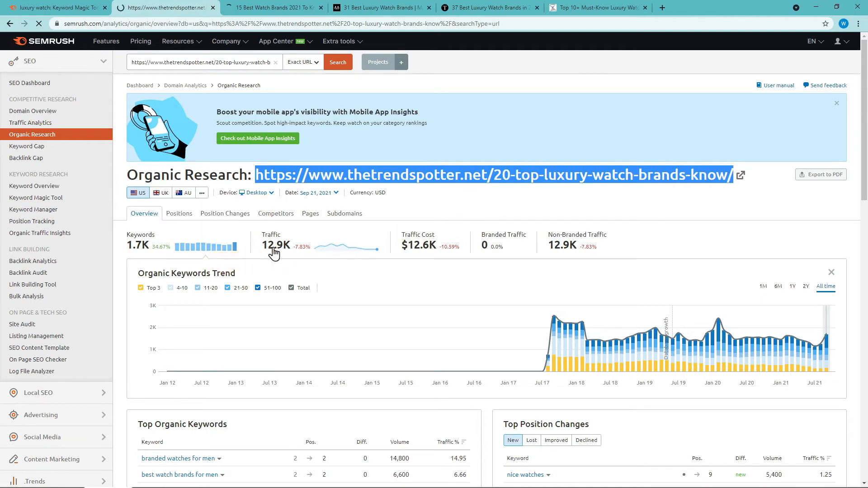
mouse_move(476, 338)
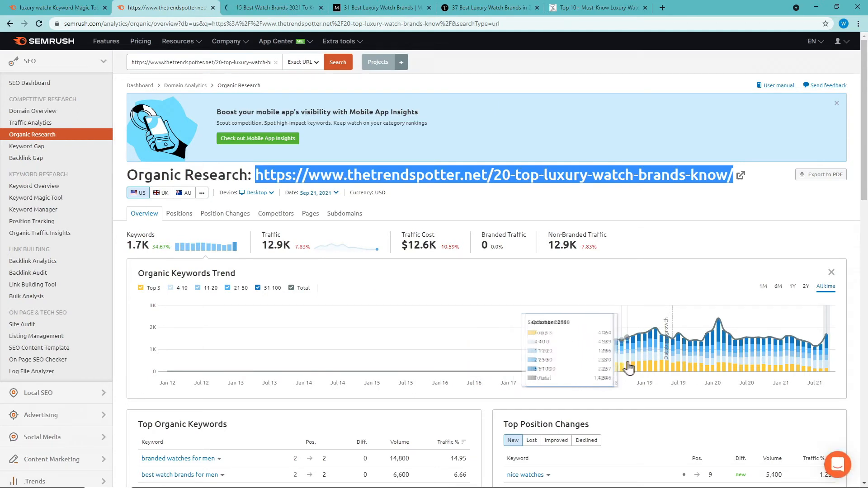
mouse_move(678, 368)
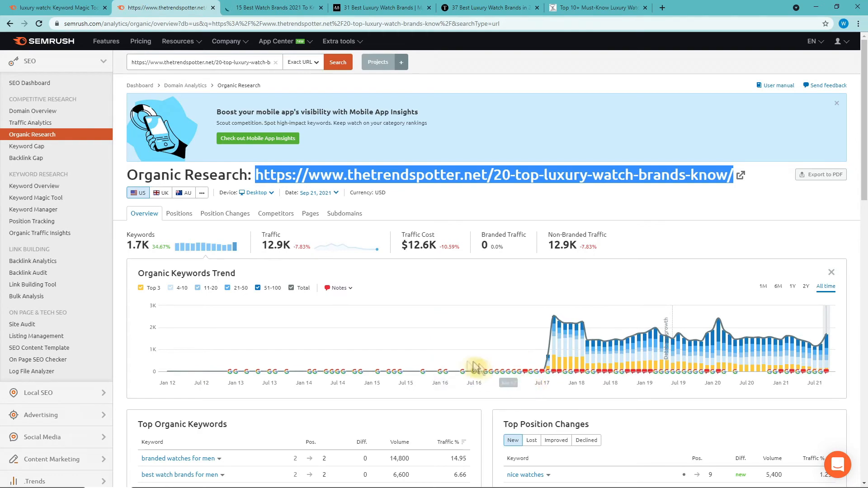
scroll("down", 3)
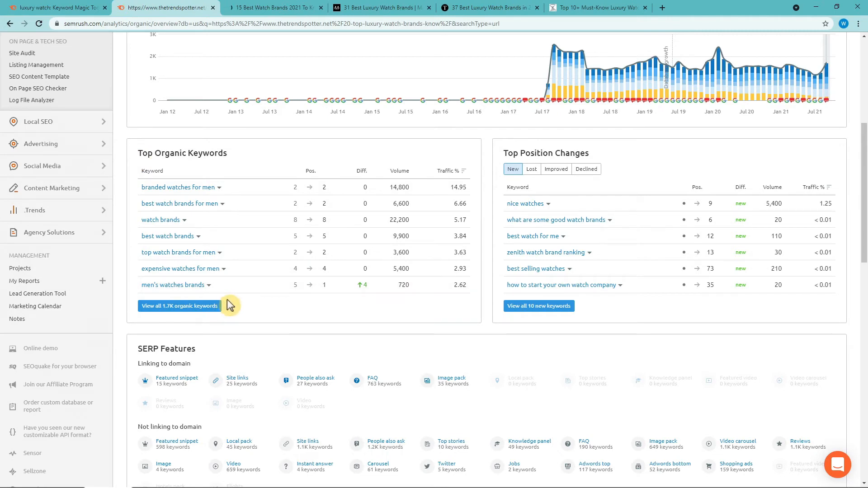
left_click(179, 306)
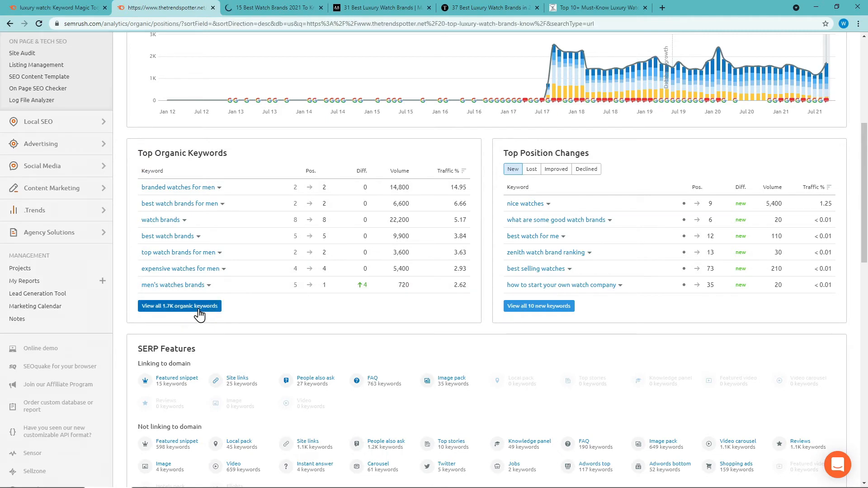
left_click(179, 305)
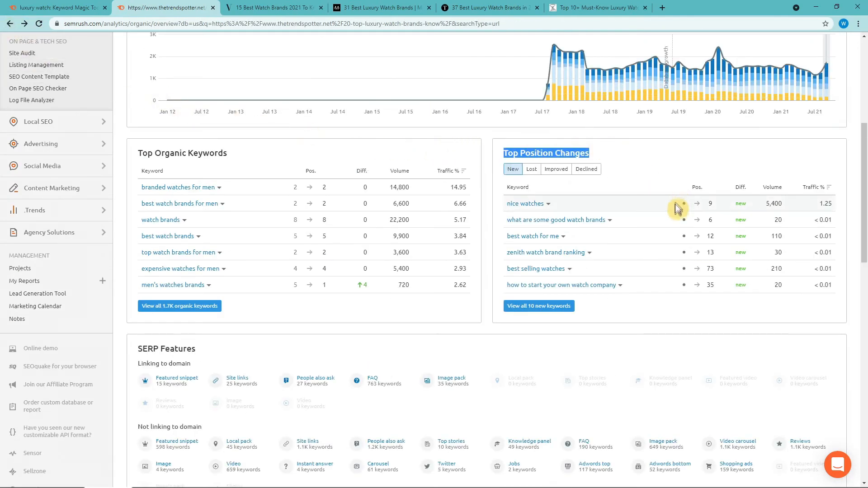
scroll("down", 3)
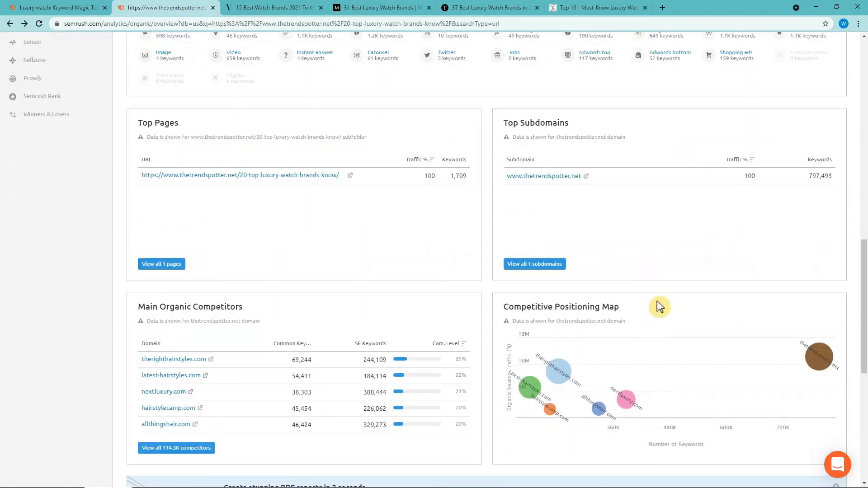
scroll("down", 3)
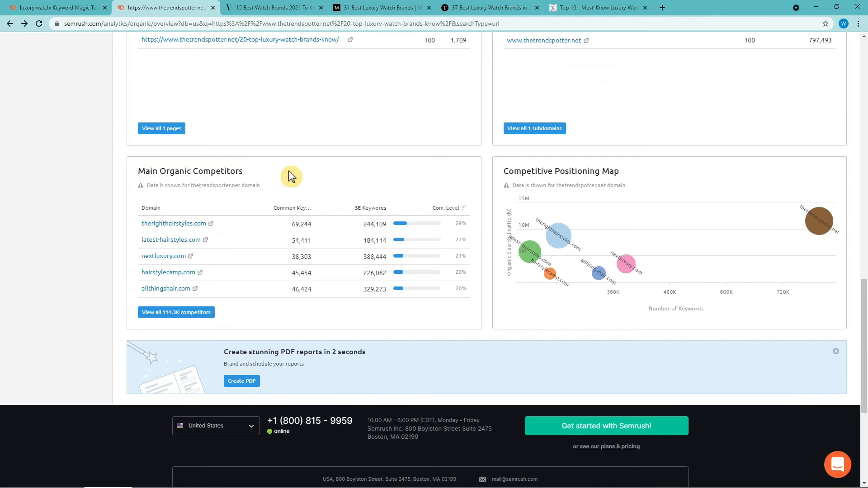
mouse_move(212, 241)
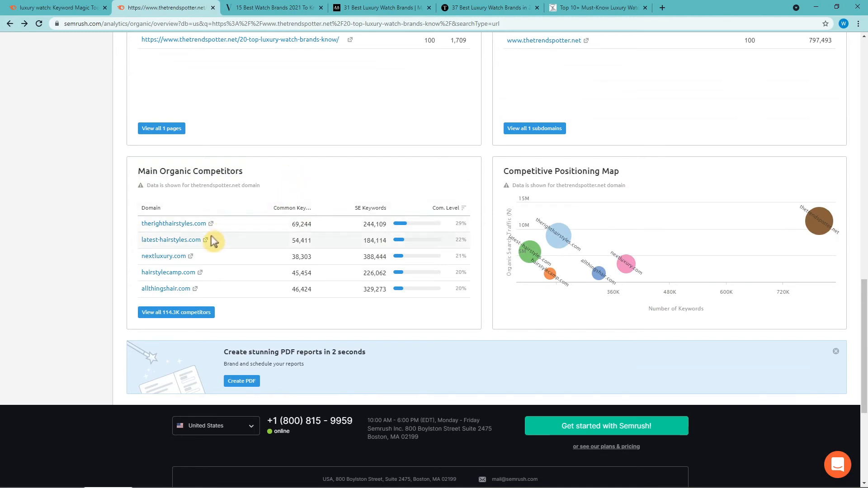
Step: Visit the nextluxury.com competitor site in a new tab, then return to Semrush
left_click(190, 256)
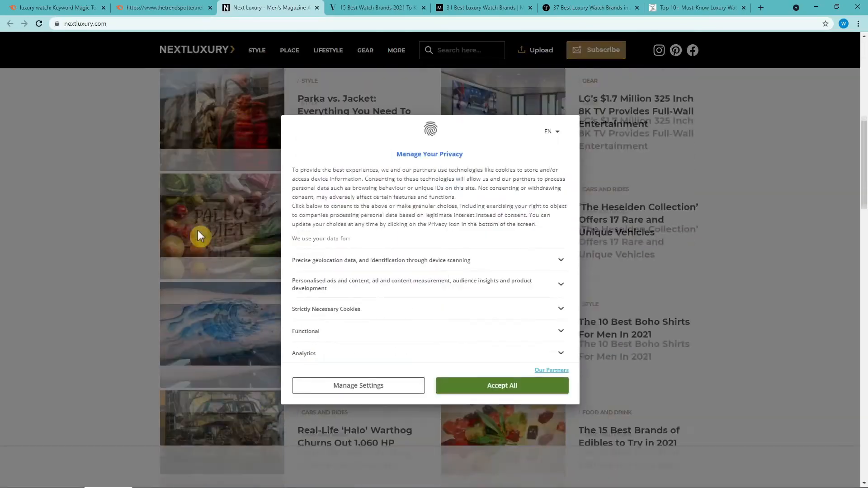
left_click(500, 385)
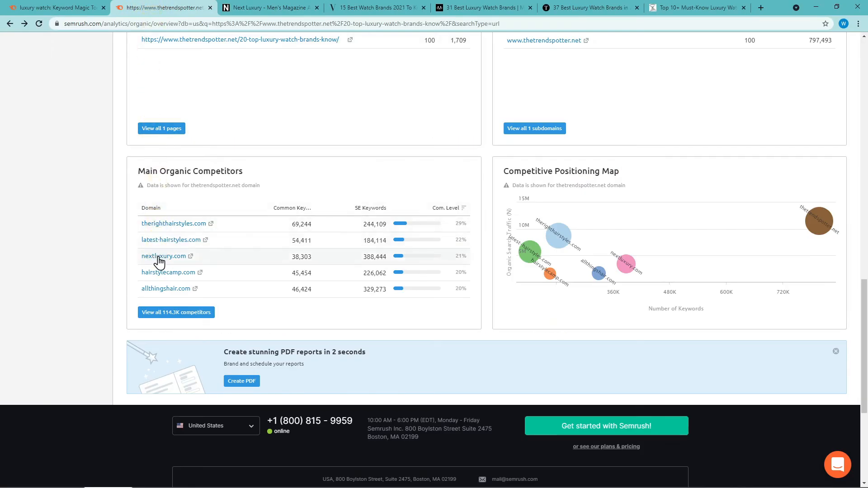
Step: Open and scroll through the organic research overview for competitor nextluxury.com
left_click(163, 256)
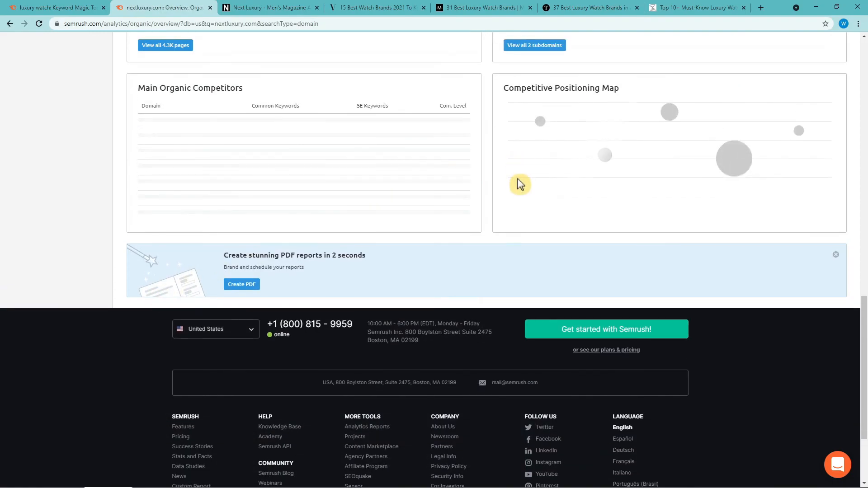
scroll("up", 3)
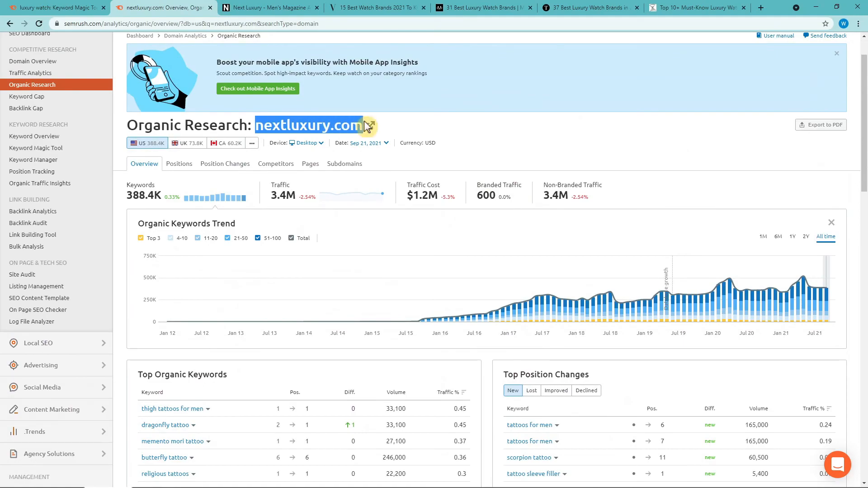
scroll("down", 3)
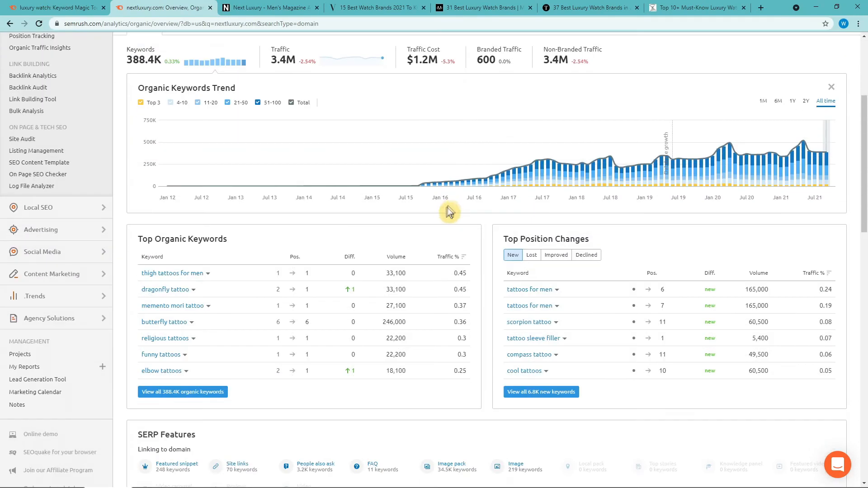
scroll("down", 3)
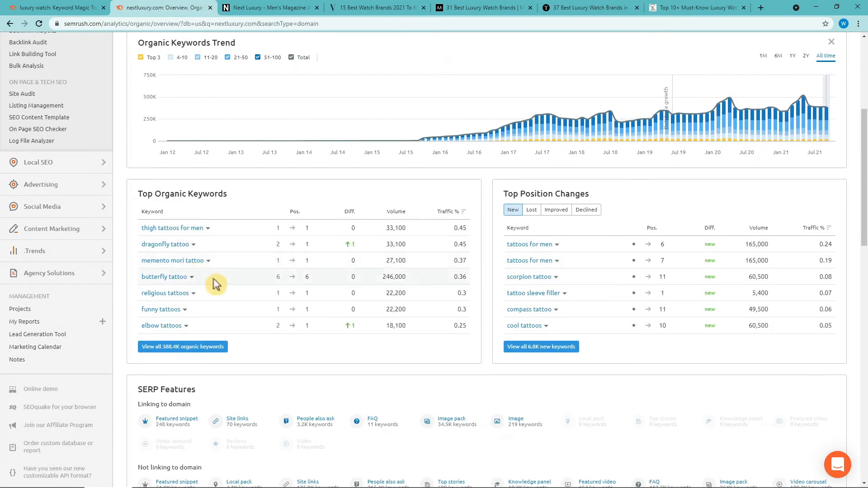
scroll("down", 3)
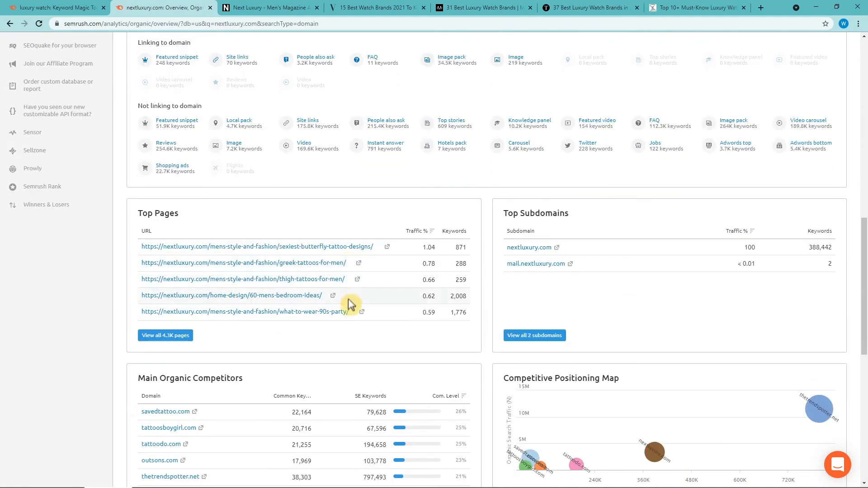
scroll("down", 3)
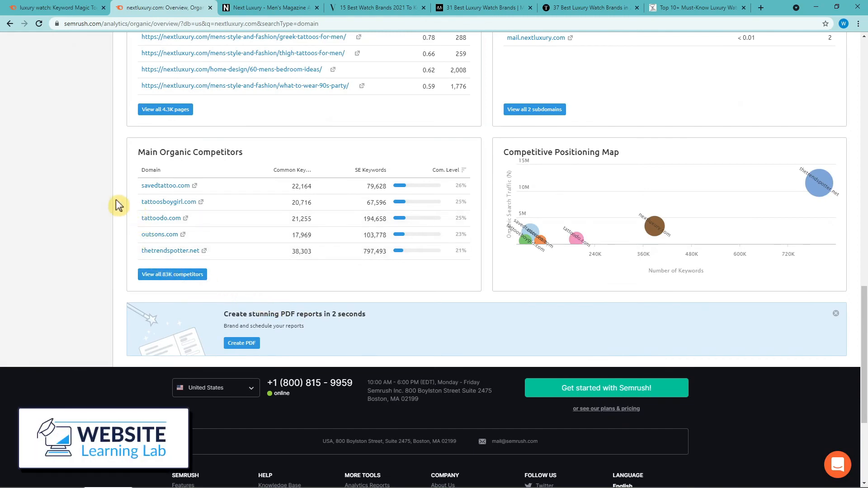
Step: Open the thetrendspotter.net domain overview from nextluxury.com's competitors list
left_click(171, 250)
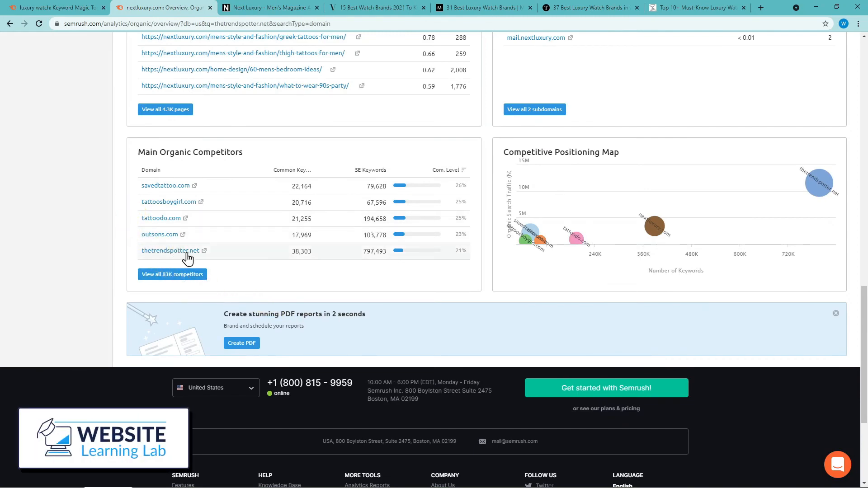
left_click(170, 249)
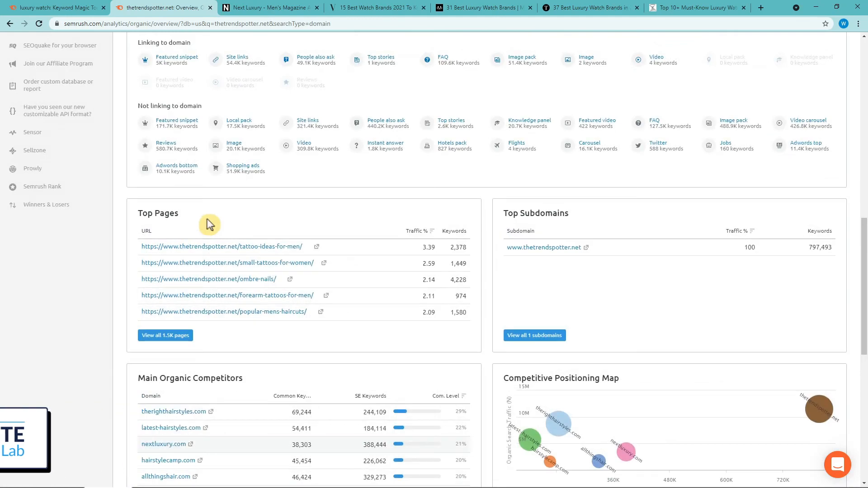